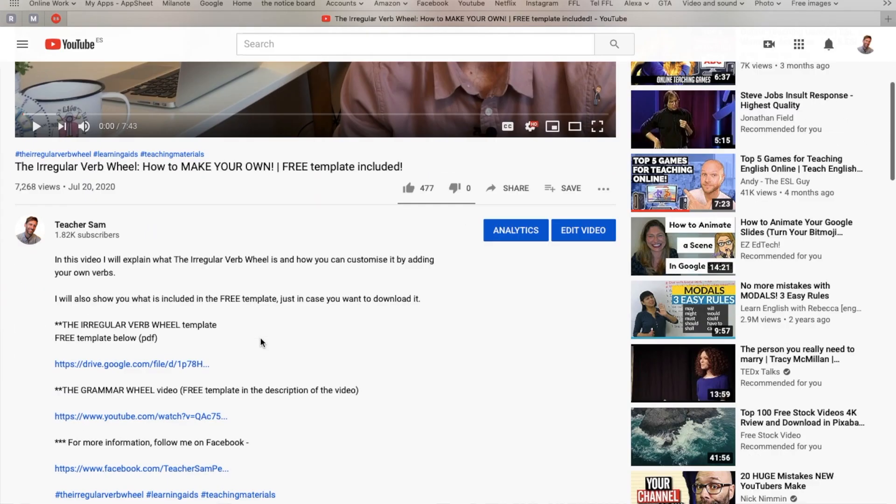
# Step: Scroll down the channel page to reach the Uploads row of videos
pyautogui.scroll(-3)
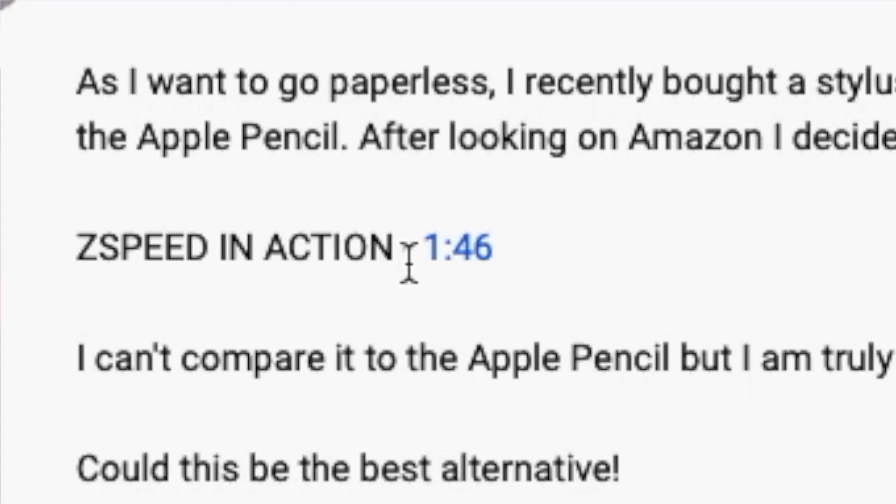
pyautogui.moveTo(534, 271)
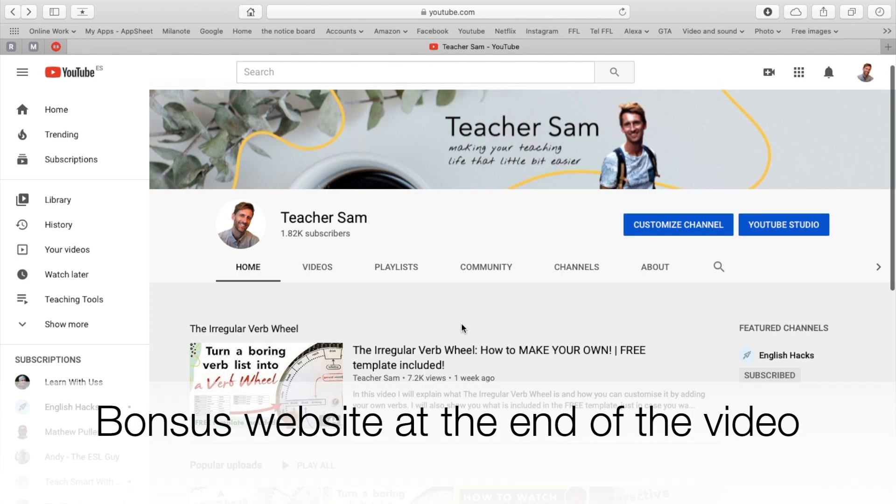
pyautogui.scroll(-3)
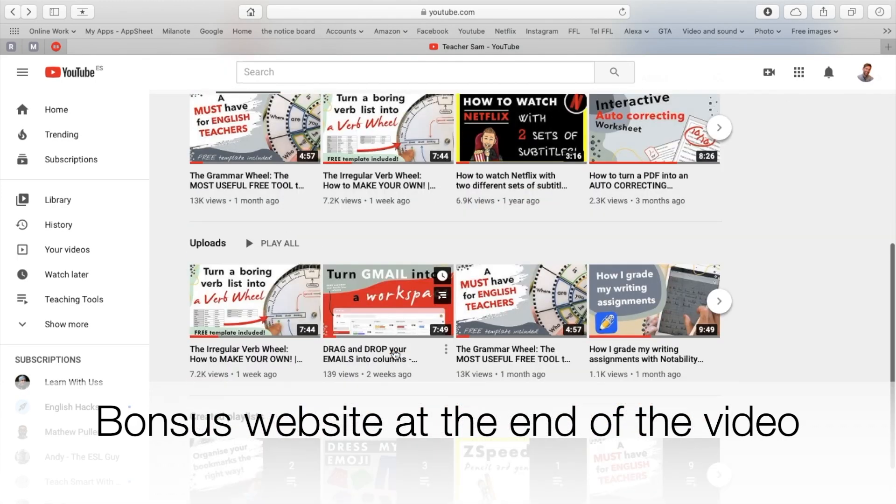
pyautogui.scroll(-3)
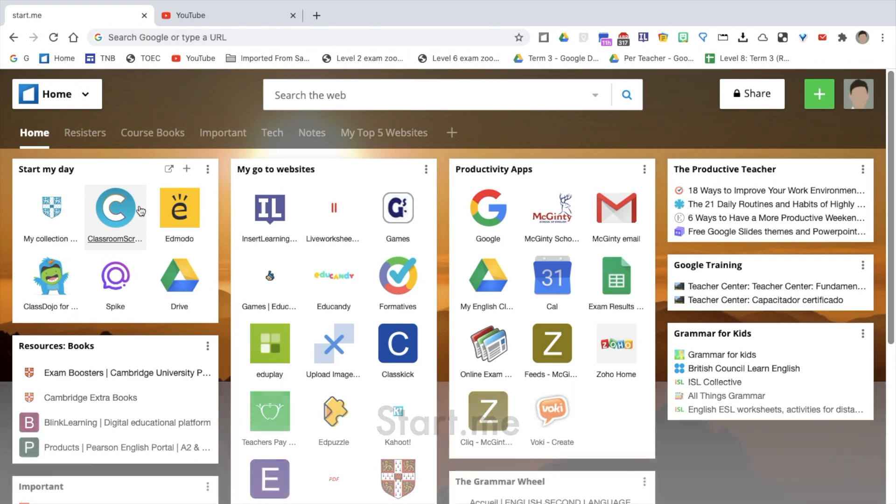
pyautogui.moveTo(115, 208)
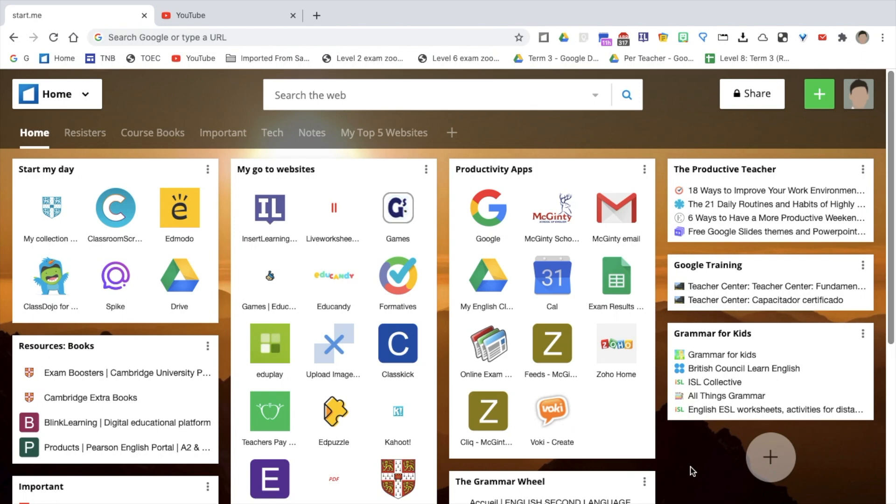
pyautogui.moveTo(180, 209)
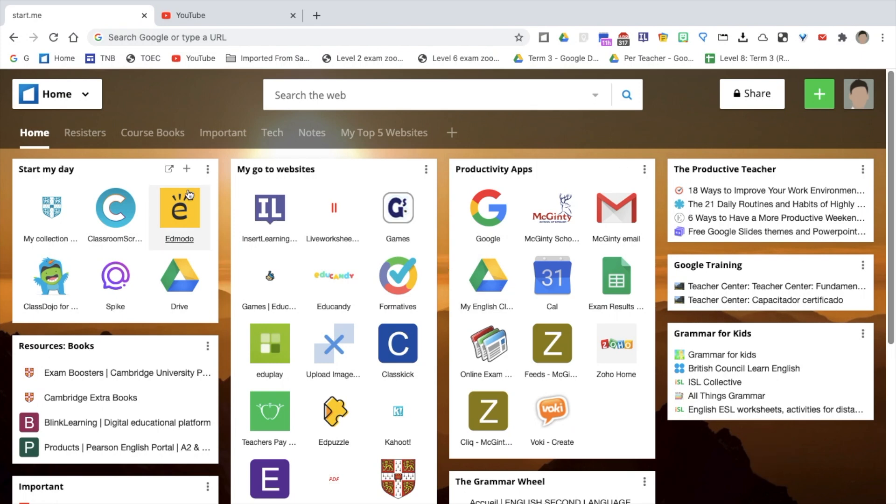
pyautogui.moveTo(182, 134)
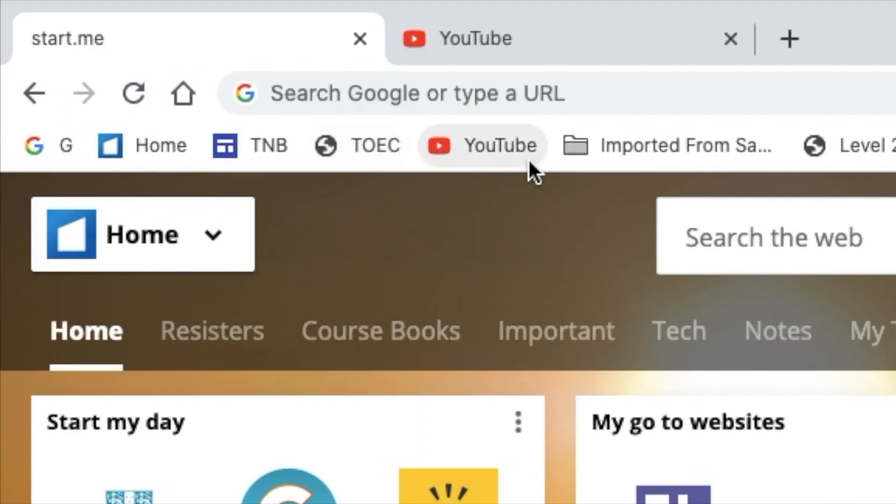
pyautogui.moveTo(533, 172)
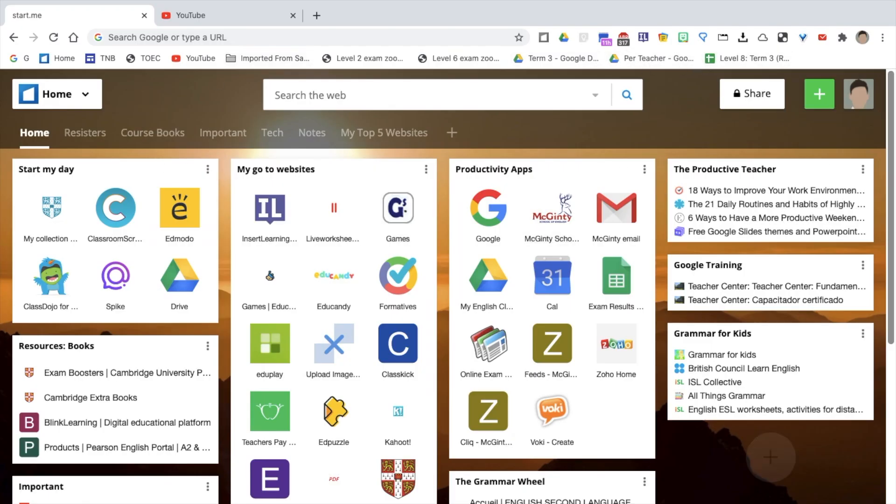
pyautogui.moveTo(268, 479)
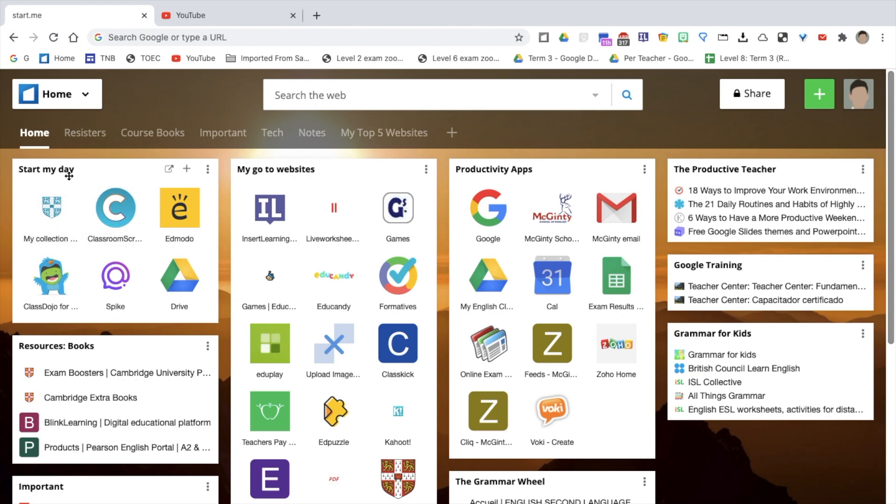
pyautogui.moveTo(106, 145)
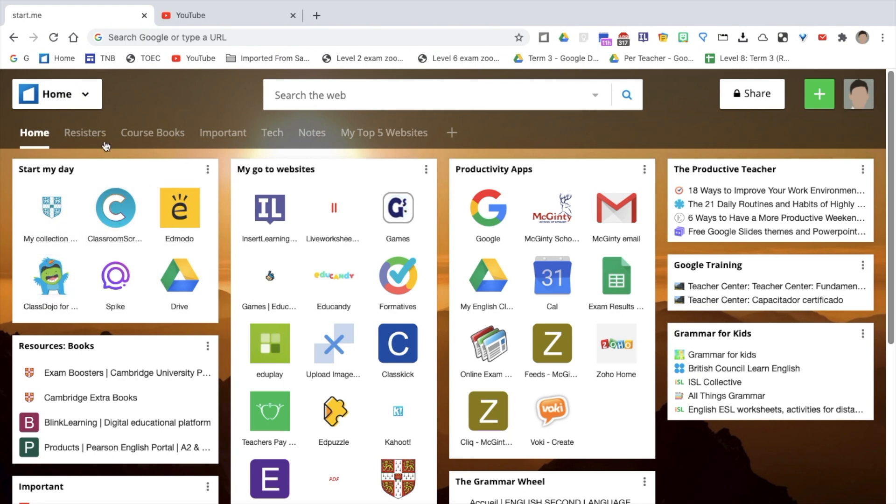
# Step: Visit the Resisters, Course Books and empty Important pages in turn
pyautogui.click(84, 132)
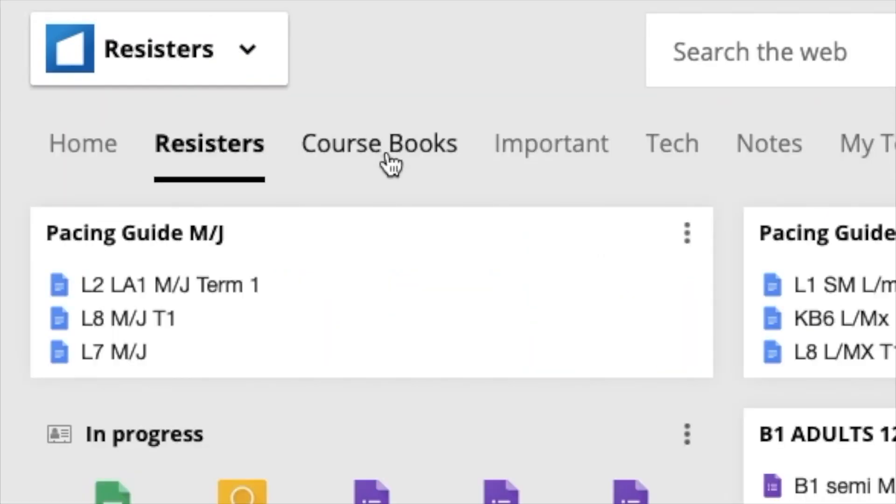
pyautogui.click(378, 142)
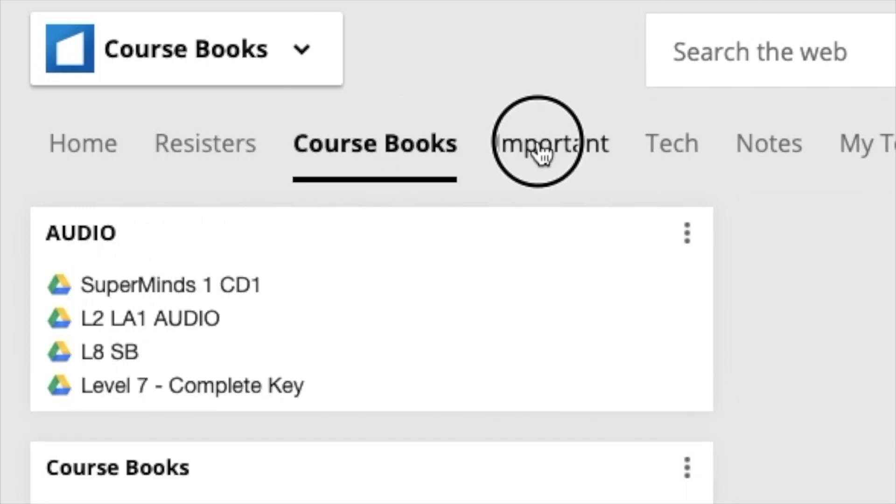
pyautogui.click(537, 143)
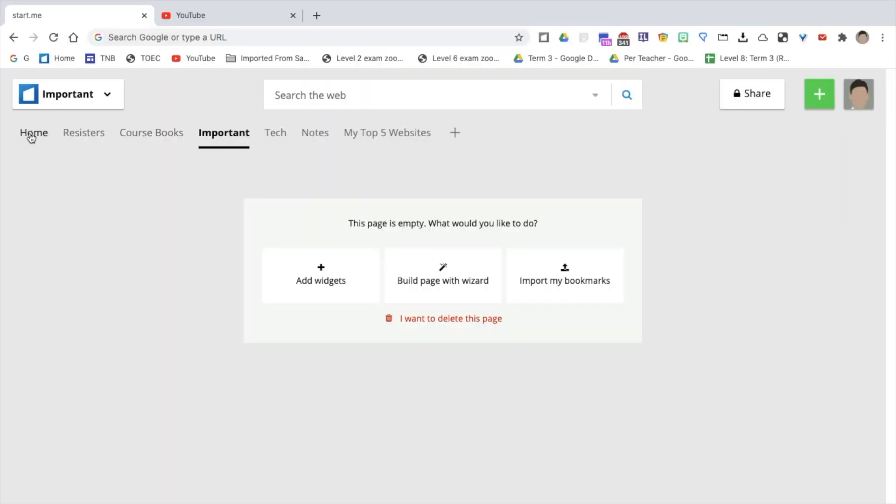
# Step: Bookmark YouTube into My Top 5 Websites via the start.me extension and return Home
pyautogui.click(34, 132)
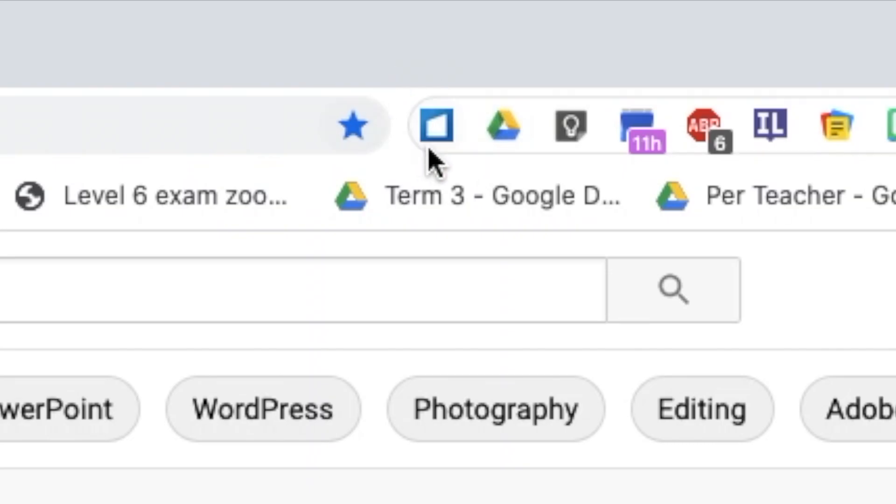
pyautogui.moveTo(436, 126)
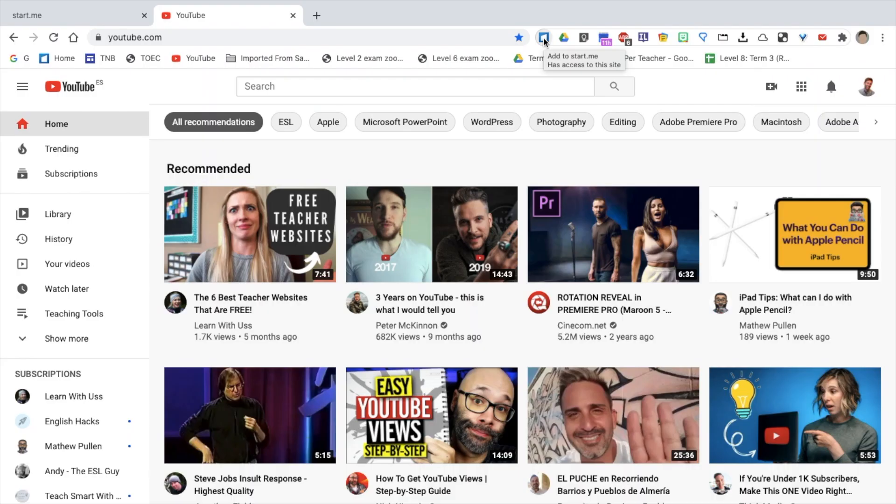
pyautogui.click(543, 37)
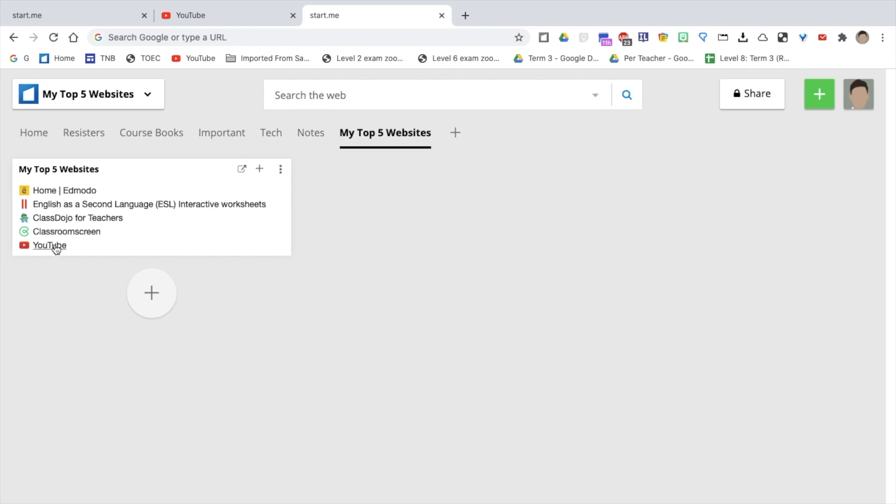
pyautogui.moveTo(488, 274)
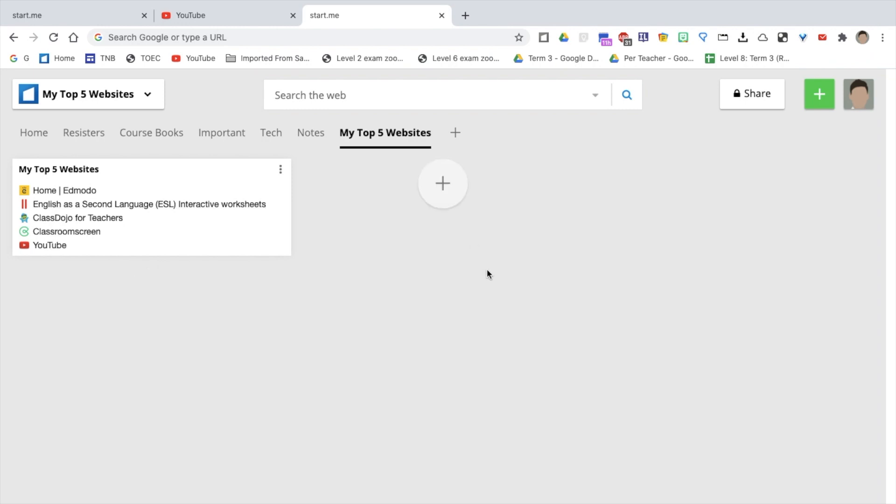
pyautogui.moveTo(285, 179)
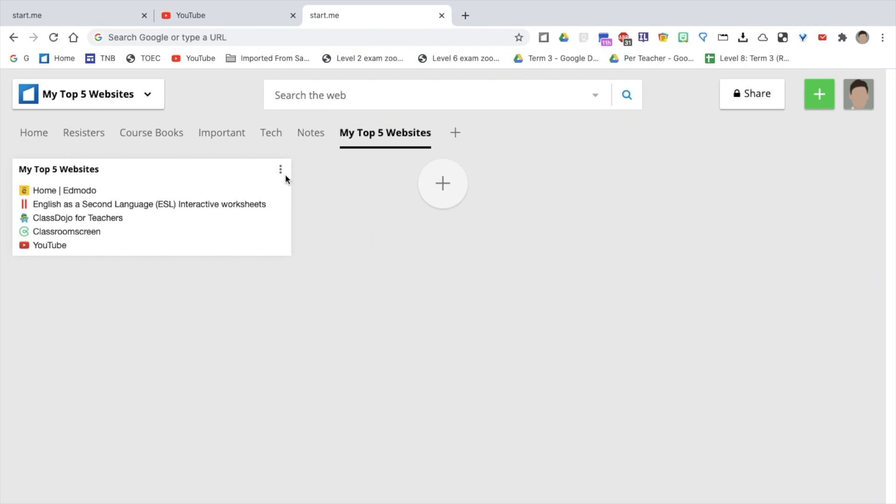
pyautogui.click(33, 132)
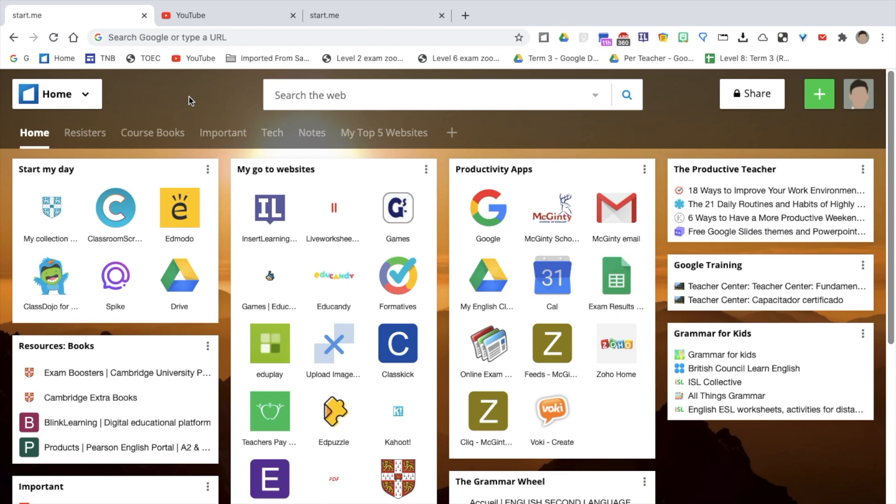
# Step: Launch Edmodo from Start my day and scroll through the teacher home feed of class posts
pyautogui.click(179, 208)
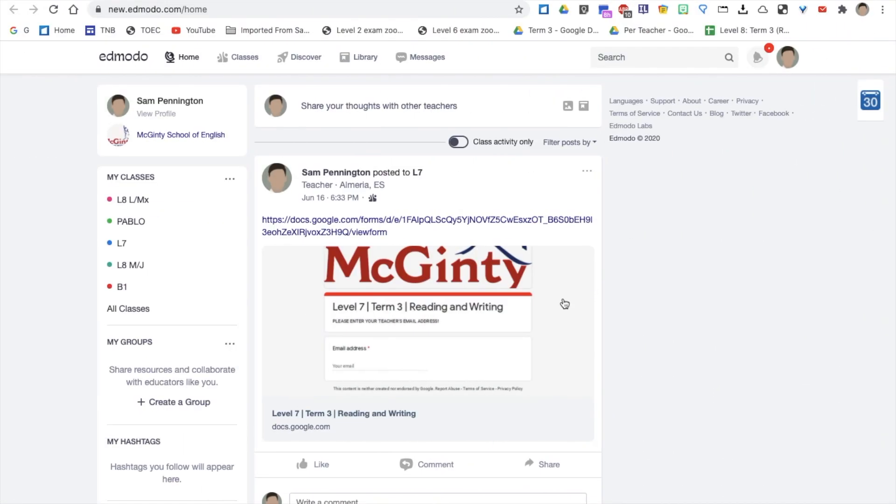
pyautogui.scroll(-3)
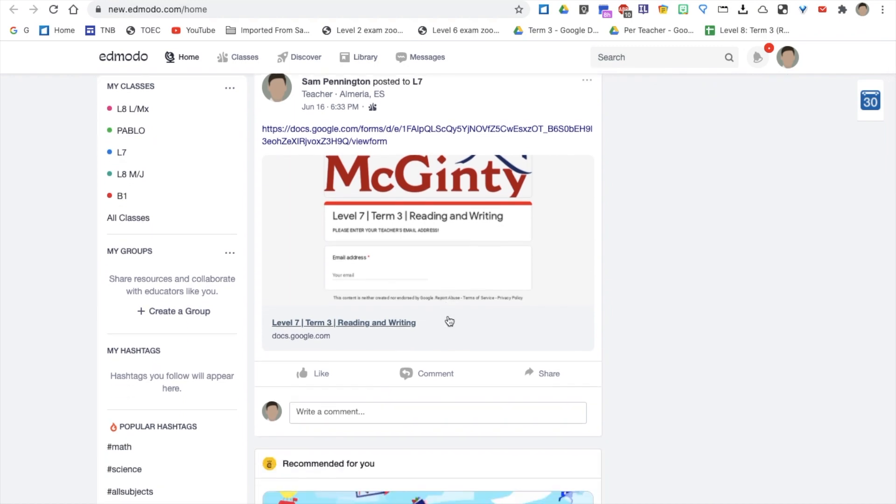
pyautogui.scroll(-3)
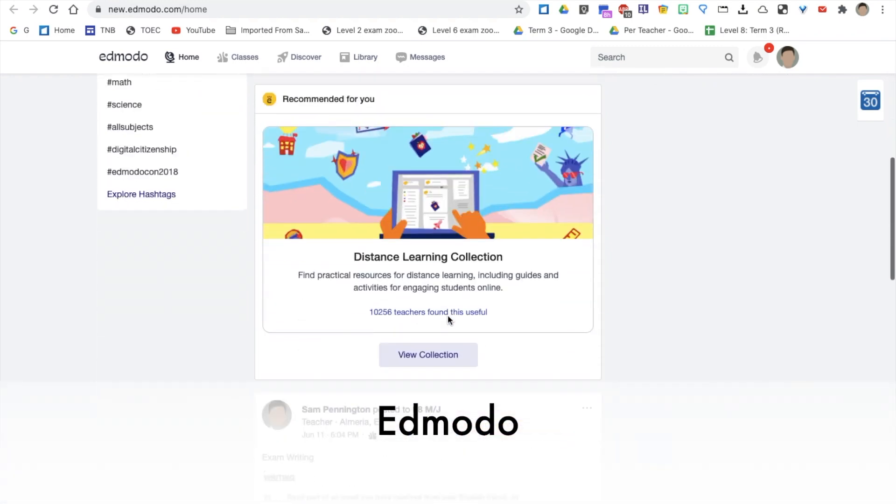
pyautogui.scroll(-3)
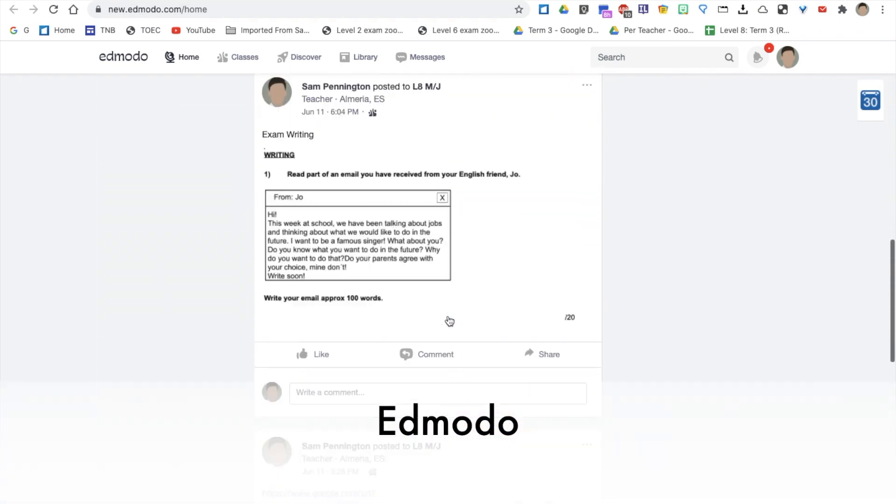
pyautogui.scroll(-3)
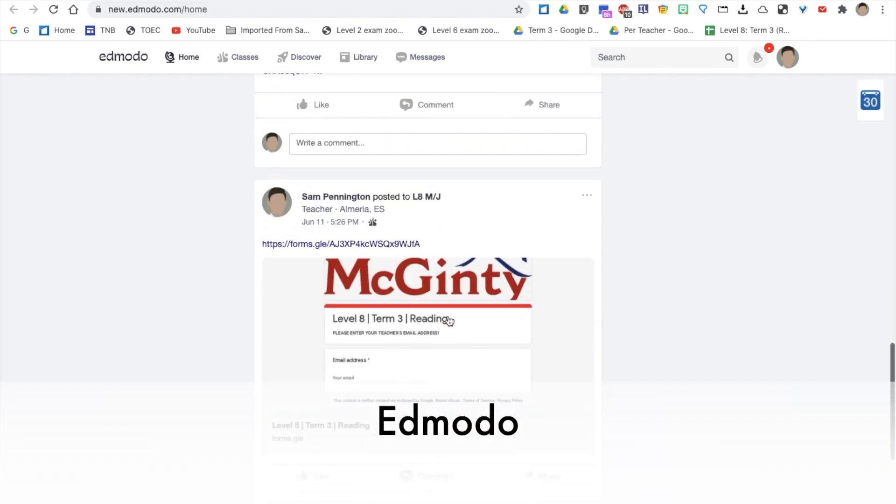
pyautogui.scroll(-3)
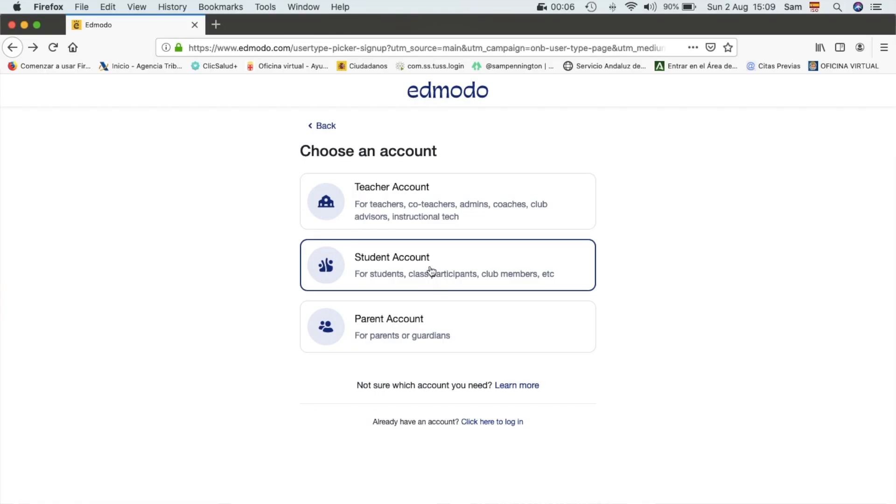
# Step: Enter the L7 class and choose a new Assignment from the Create menu
pyautogui.click(447, 264)
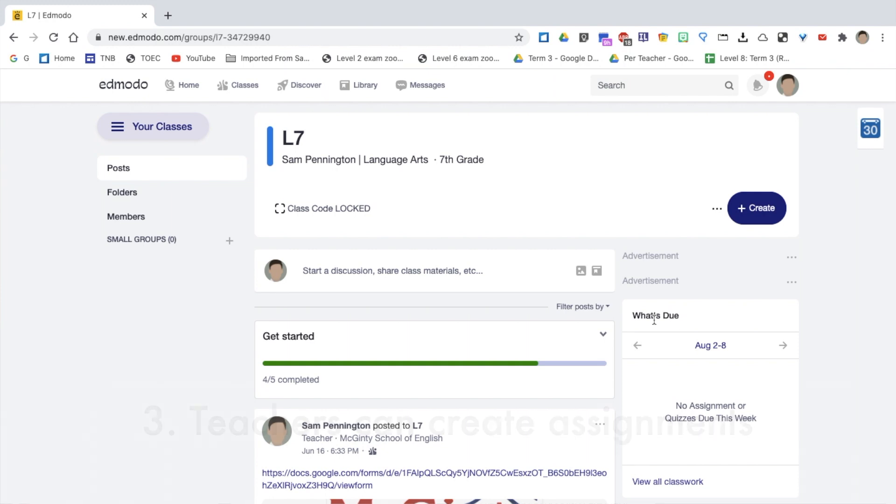
pyautogui.click(755, 208)
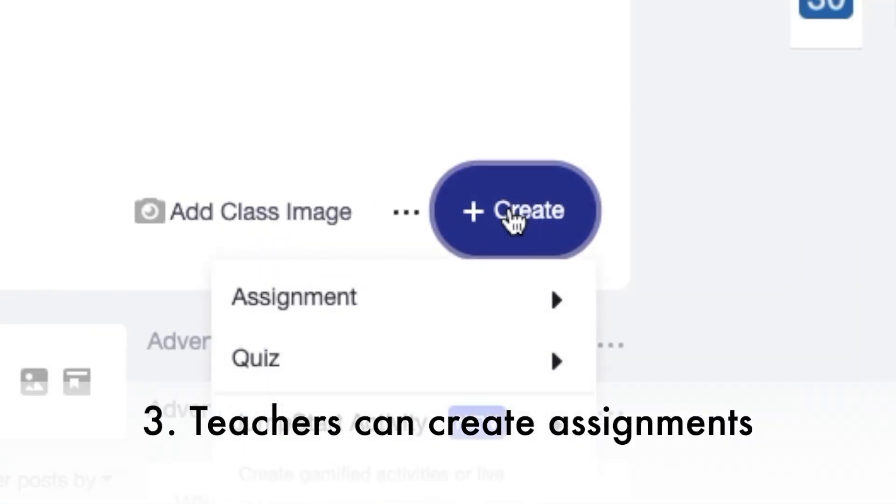
pyautogui.moveTo(294, 296)
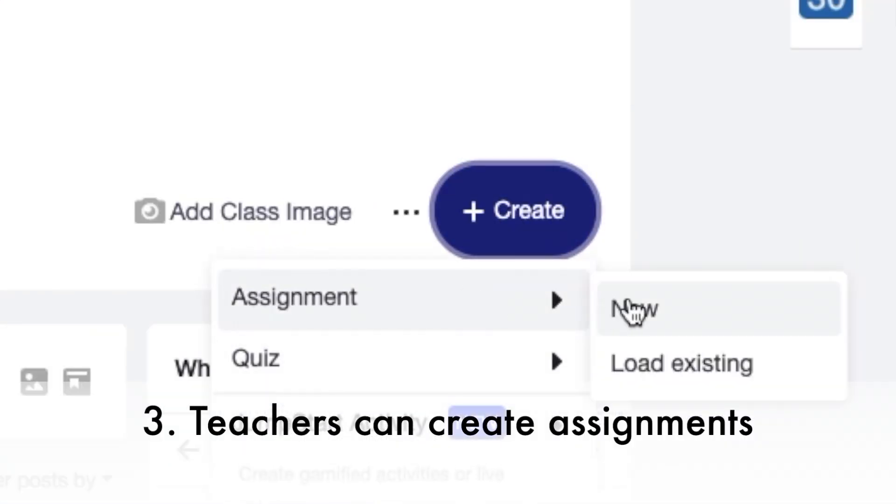
pyautogui.click(633, 310)
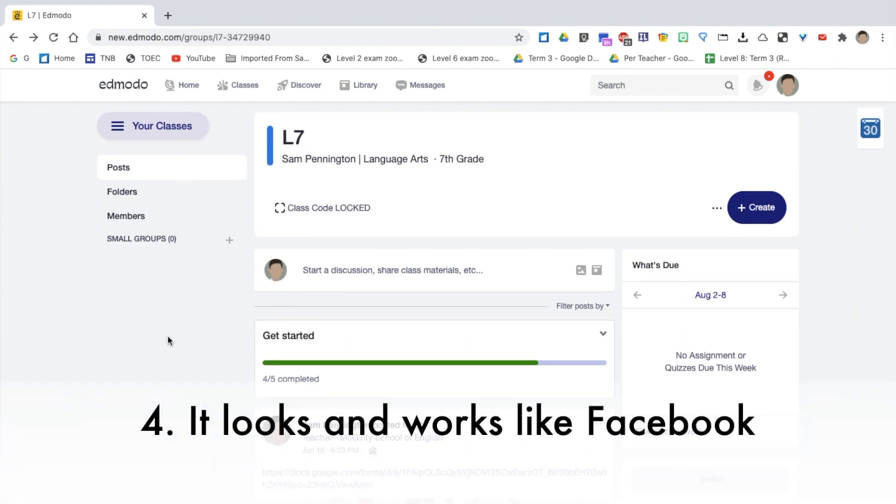
# Step: Browse a student conversation in Messages with its shared files, then go back to the home feed
pyautogui.scroll(-3)
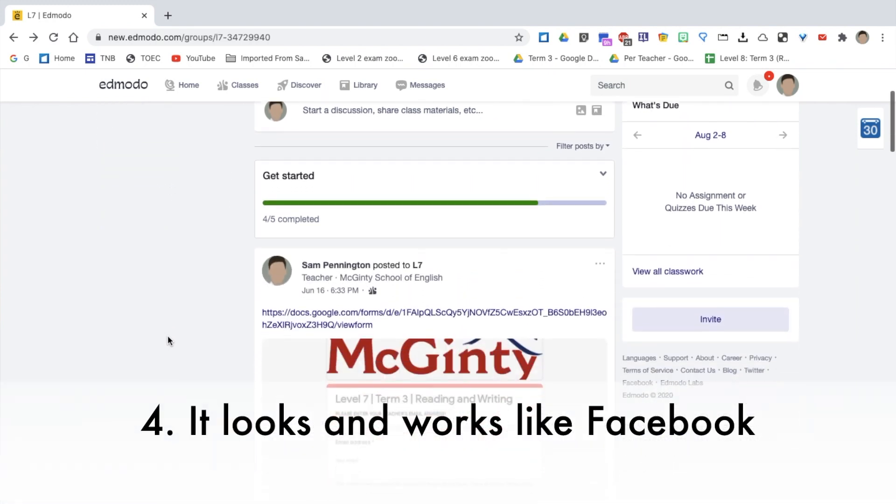
pyautogui.scroll(-3)
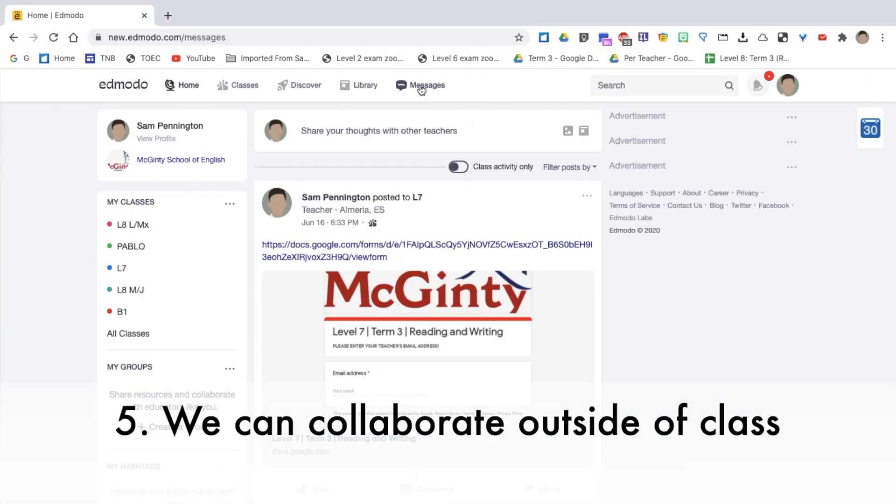
pyautogui.click(427, 85)
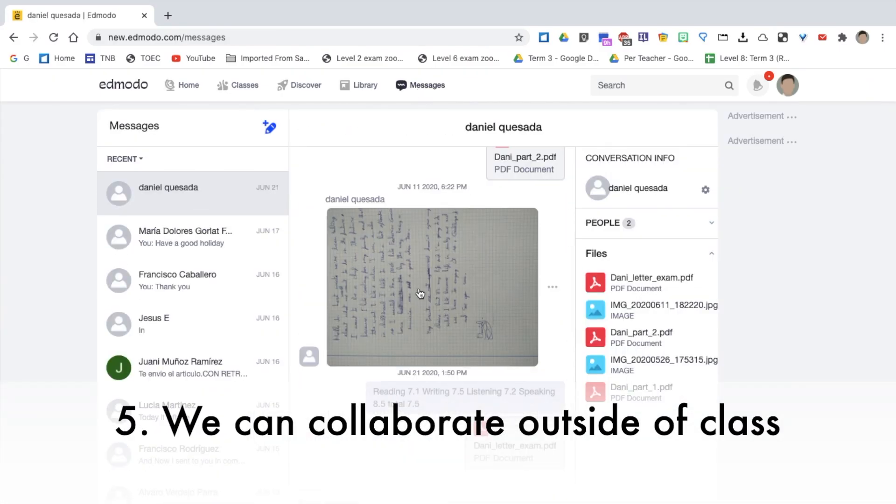
pyautogui.scroll(3)
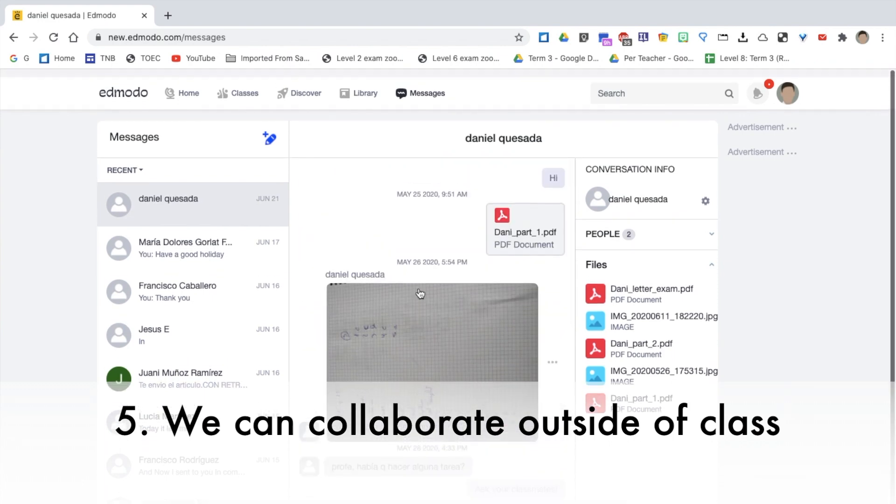
pyautogui.scroll(-3)
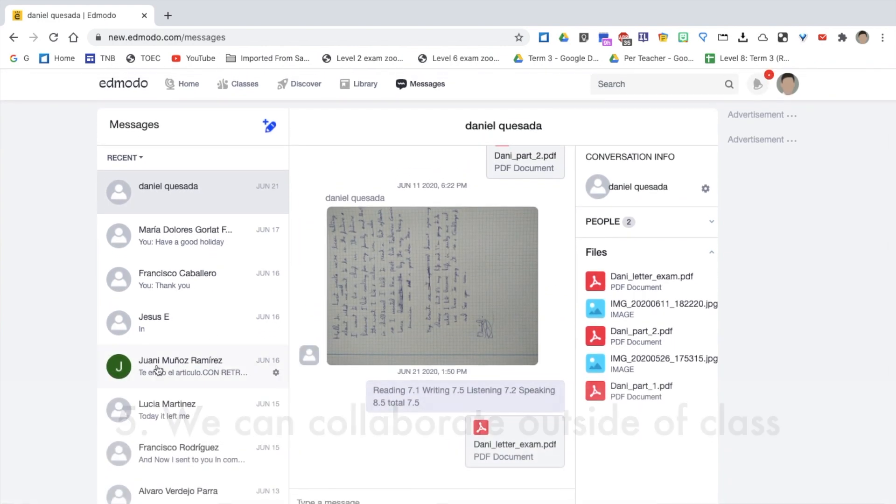
pyautogui.click(181, 83)
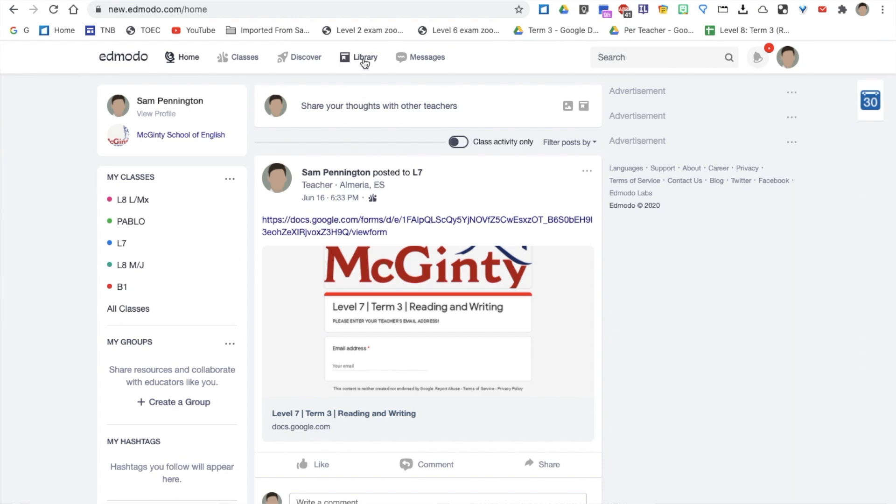
# Step: Show the linked Google Drive folders in the Library and scroll through them
pyautogui.click(365, 57)
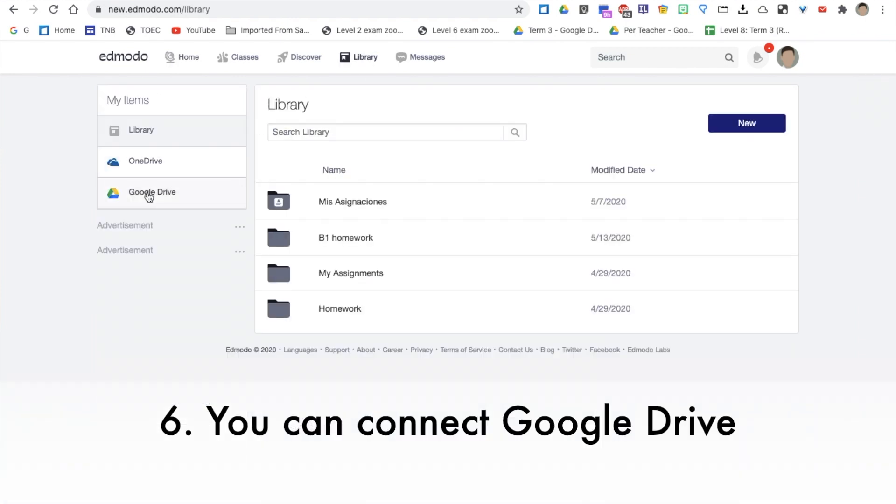
pyautogui.click(152, 192)
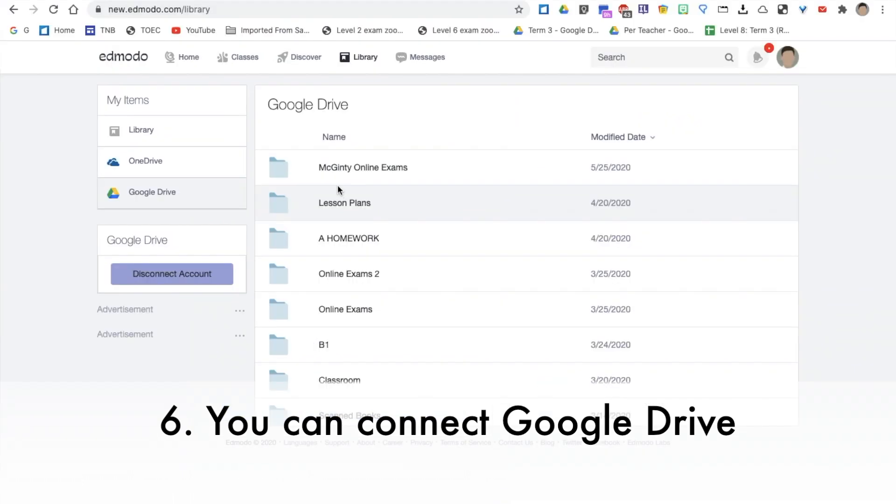
pyautogui.scroll(-3)
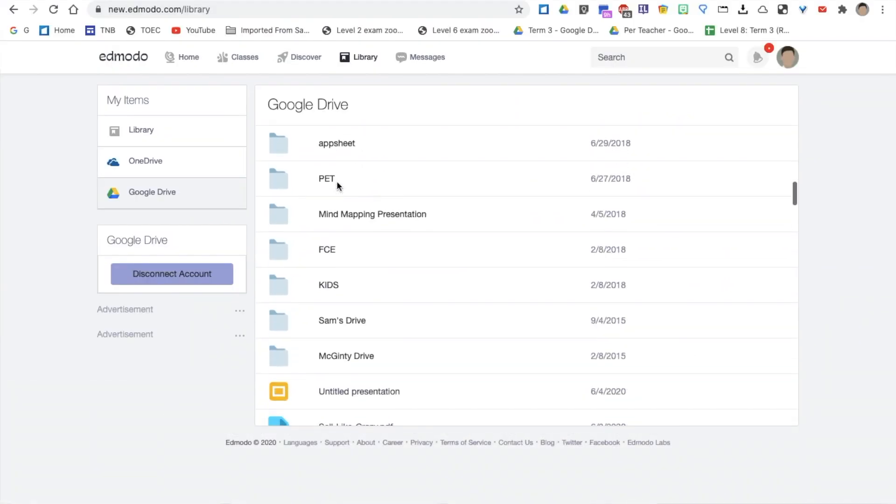
pyautogui.scroll(3)
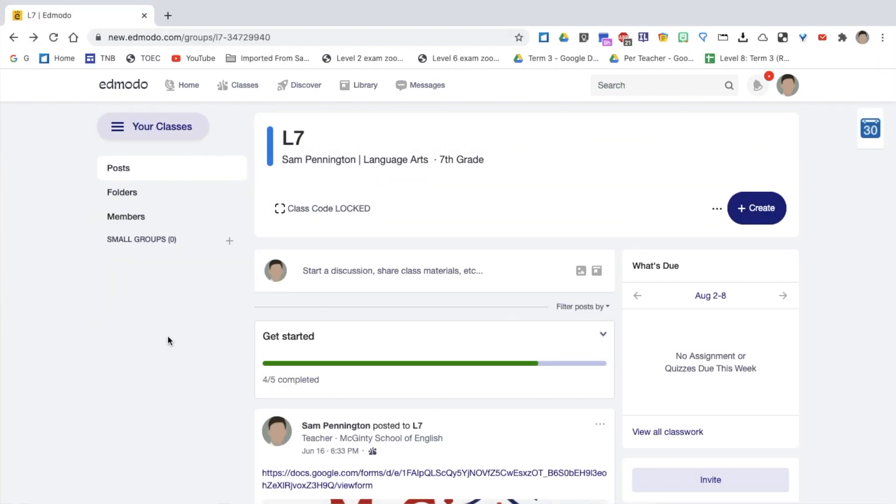
# Step: Skim the posted exam forms in the L7 feed and then in the home feed
pyautogui.scroll(-3)
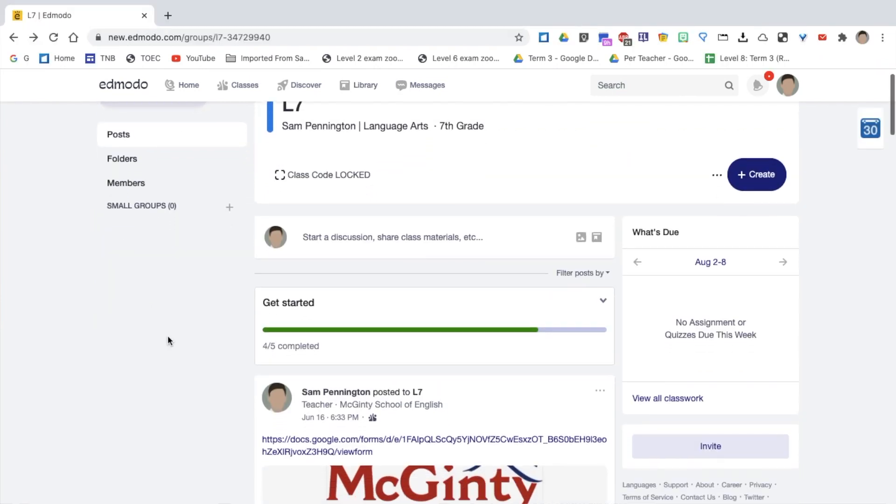
pyautogui.scroll(-3)
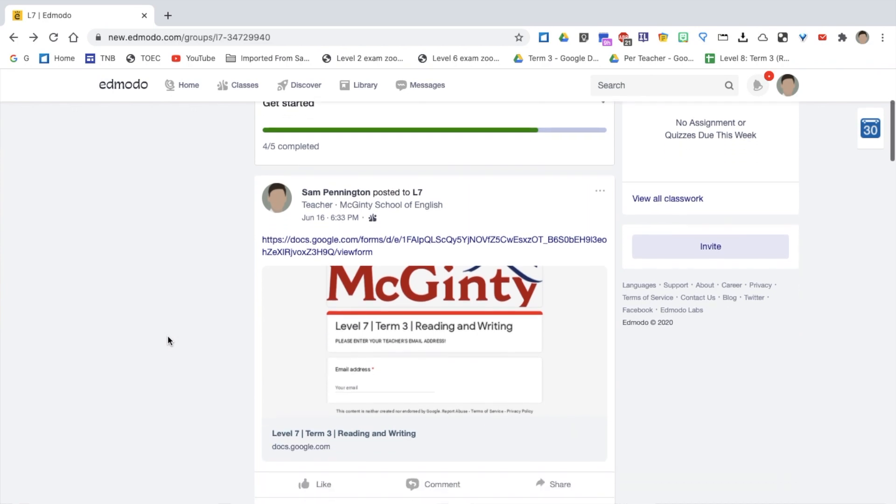
pyautogui.scroll(3)
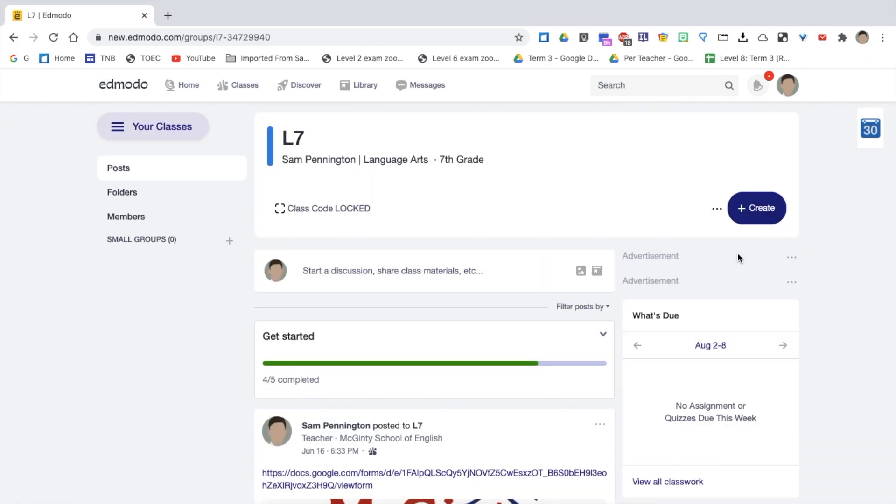
pyautogui.click(187, 85)
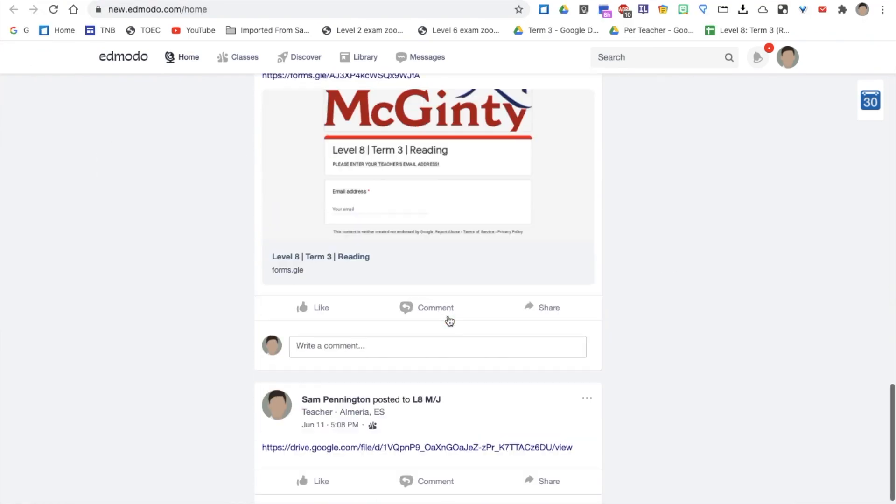
pyautogui.scroll(-3)
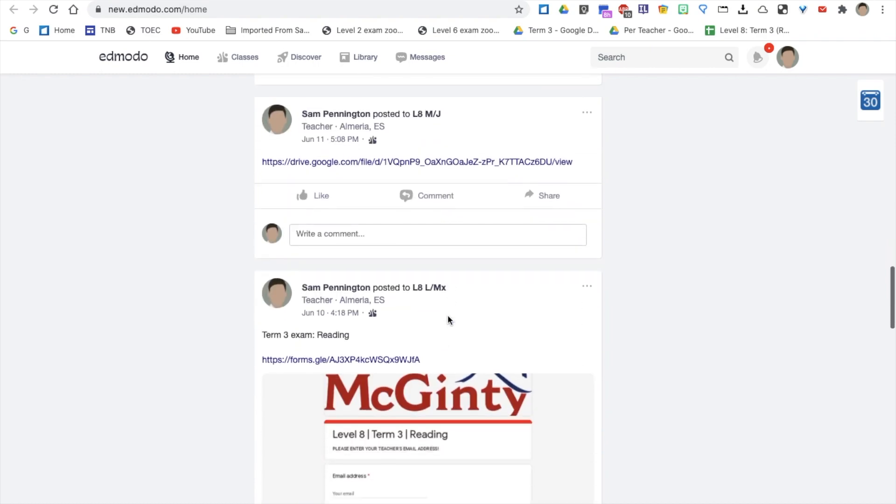
pyautogui.scroll(3)
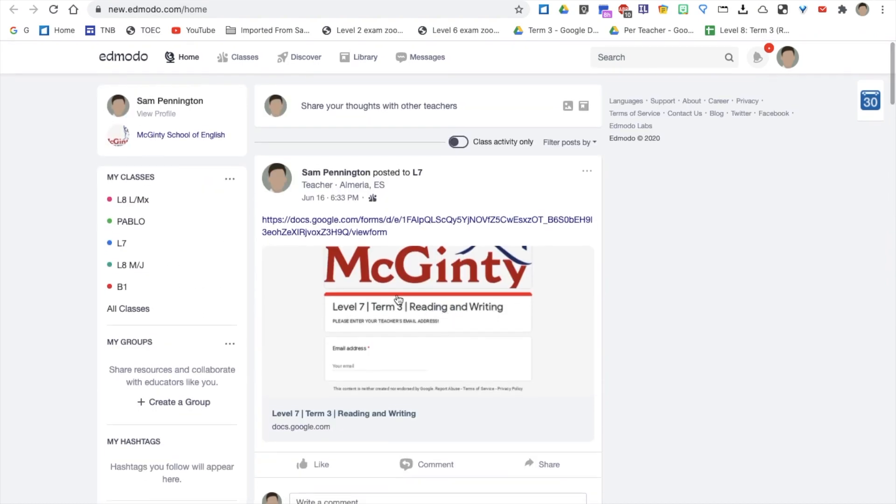
# Step: Reopen the L7 class from My Classes
pyautogui.click(122, 242)
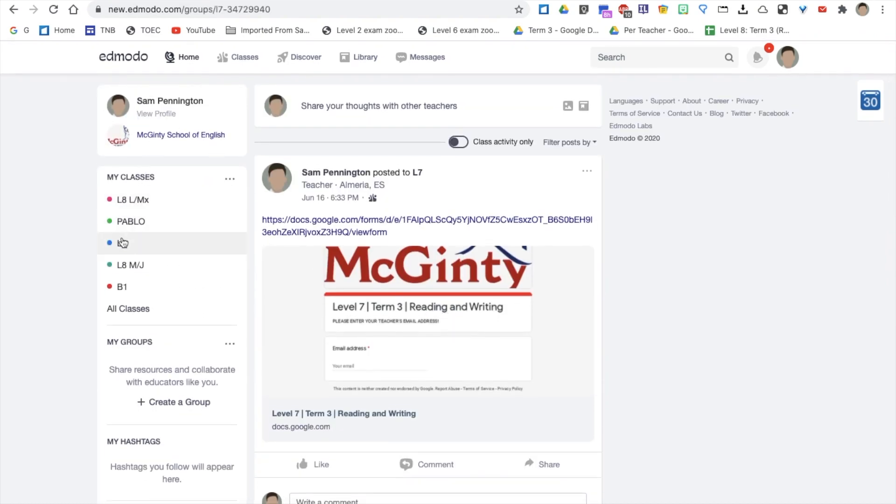
pyautogui.click(132, 243)
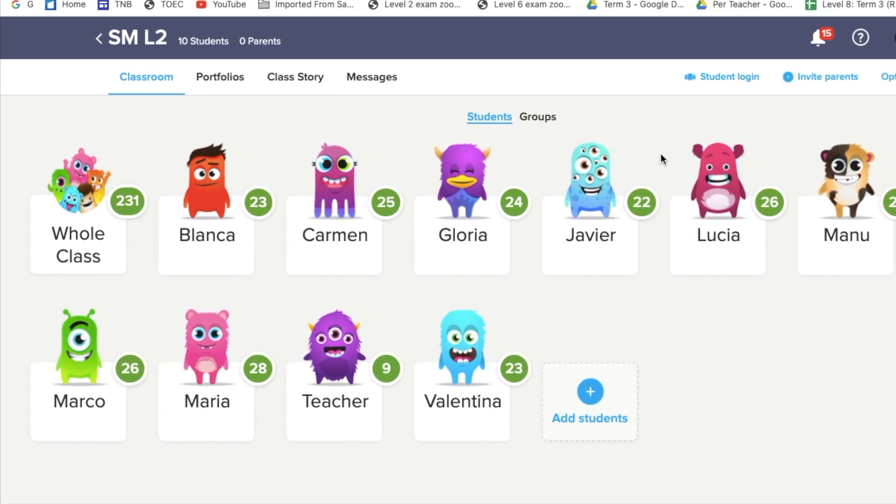
# Step: Scroll up the SM L2 class grid of ten students and their points
pyautogui.scroll(3)
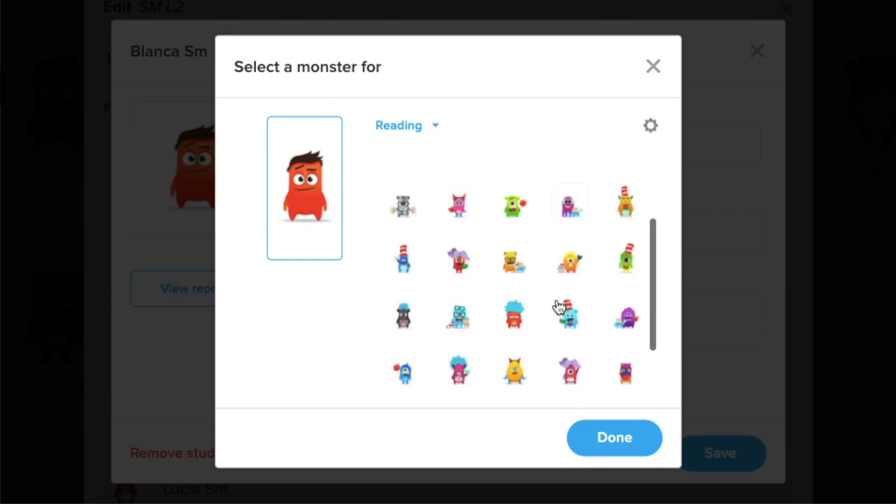
# Step: Switch Blanca's avatar picker to ClassDojo Monsters and preview the blue one-eyed monster
pyautogui.scroll(3)
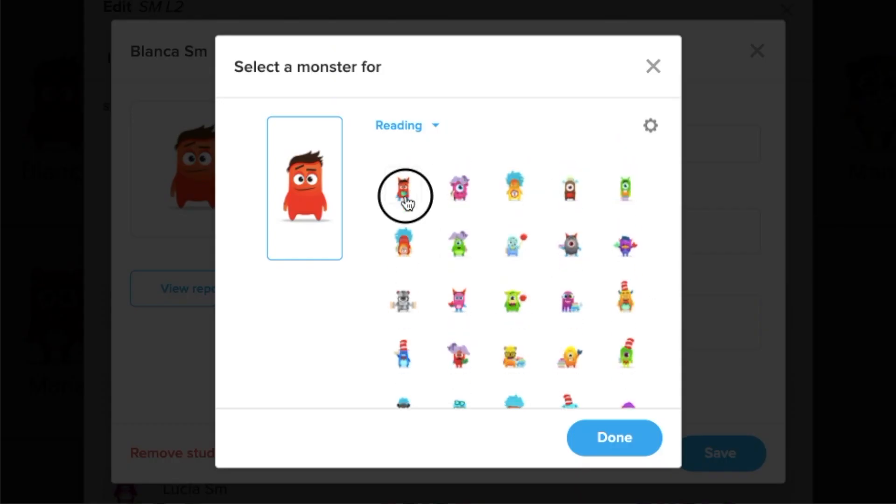
pyautogui.click(406, 125)
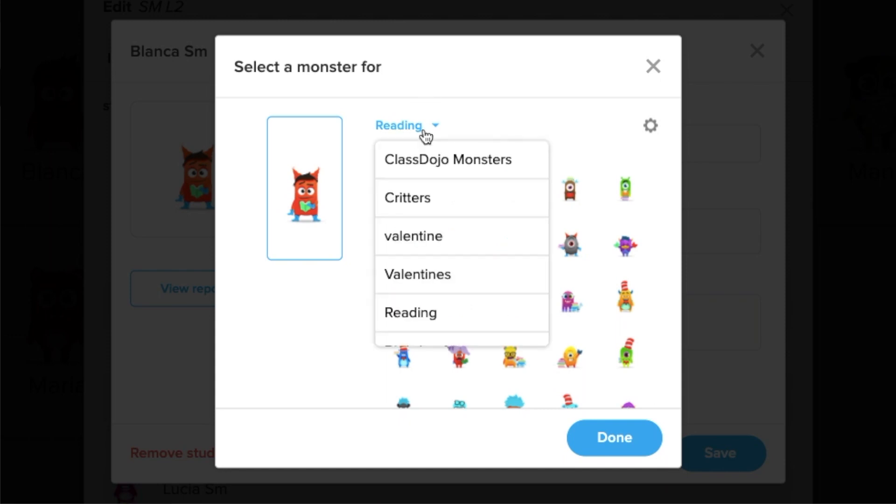
pyautogui.click(448, 160)
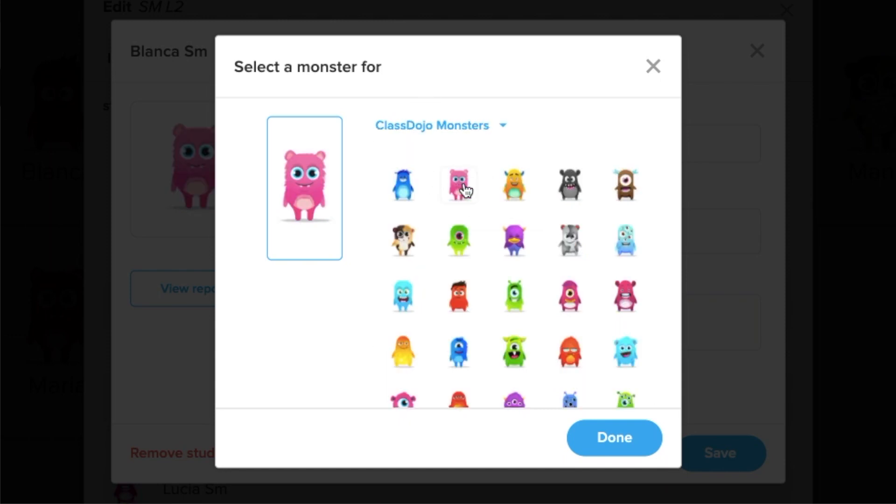
pyautogui.moveTo(569, 255)
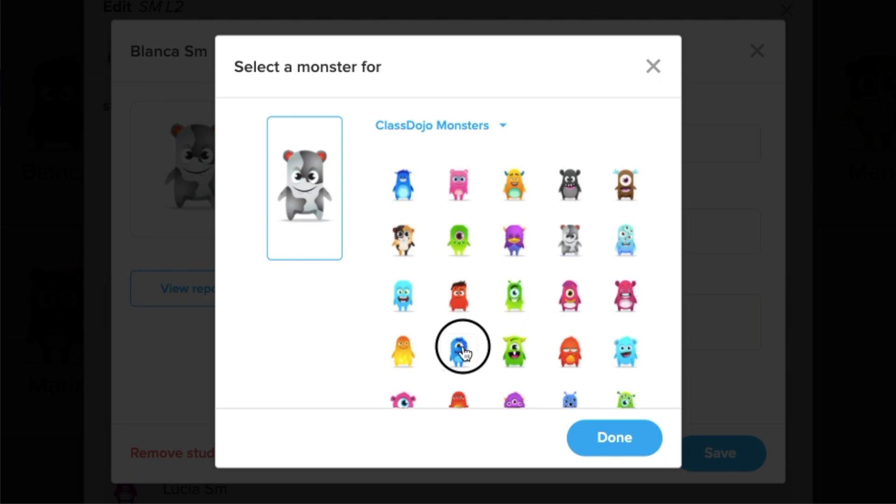
pyautogui.click(614, 438)
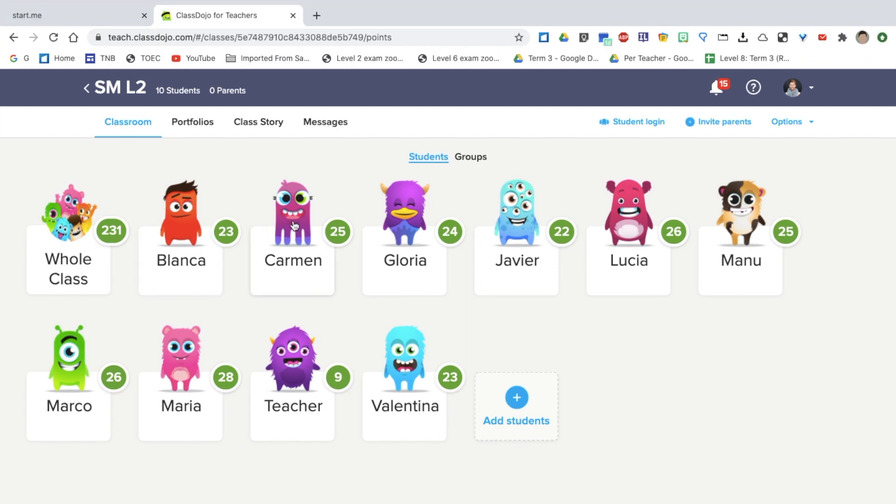
pyautogui.click(180, 212)
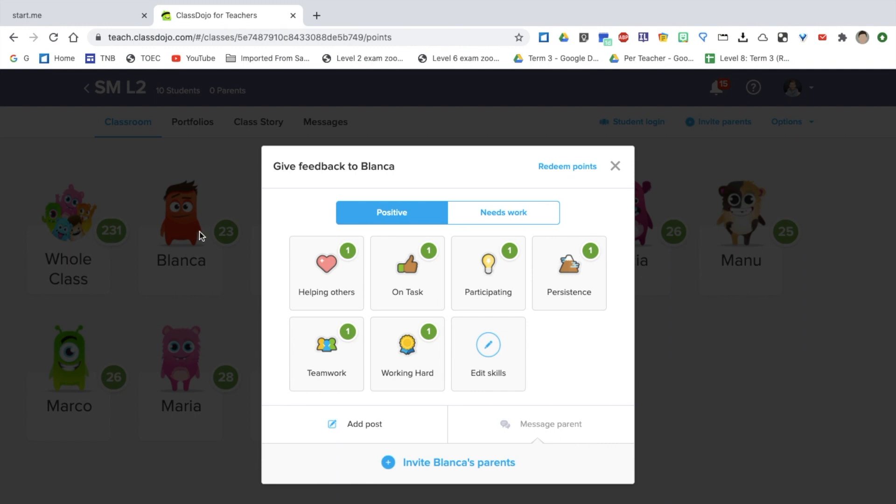
pyautogui.click(326, 273)
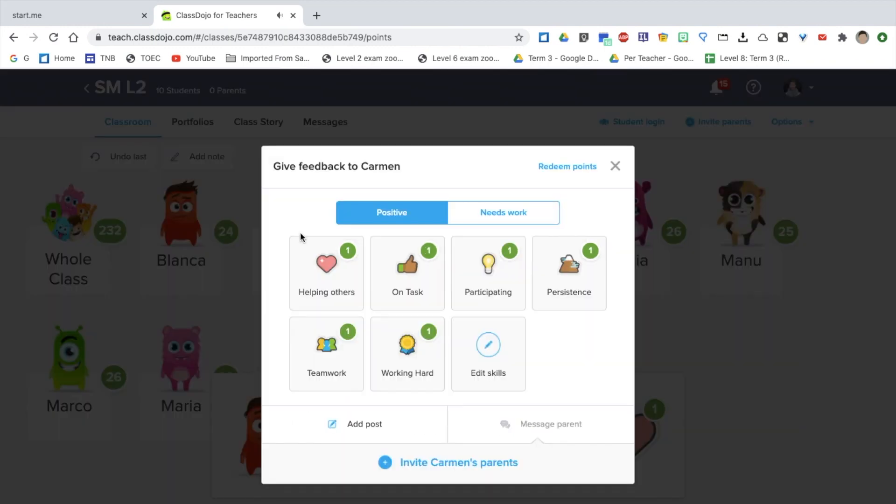
pyautogui.click(406, 273)
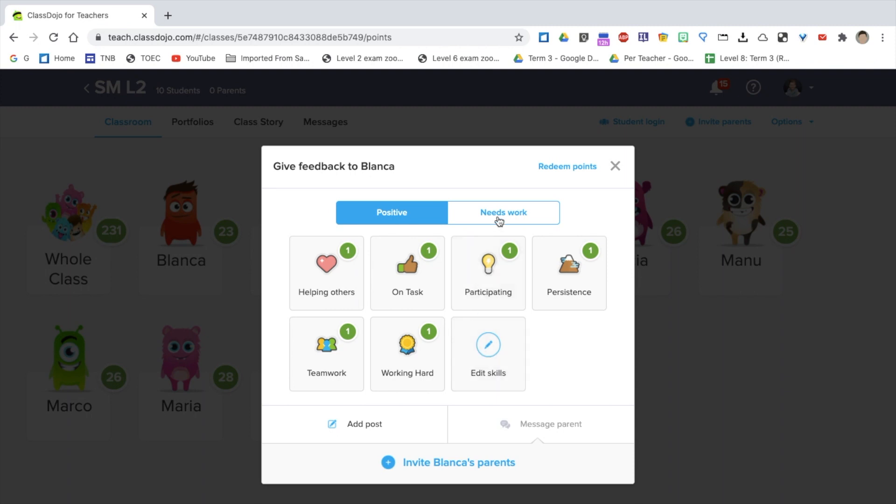
pyautogui.click(503, 213)
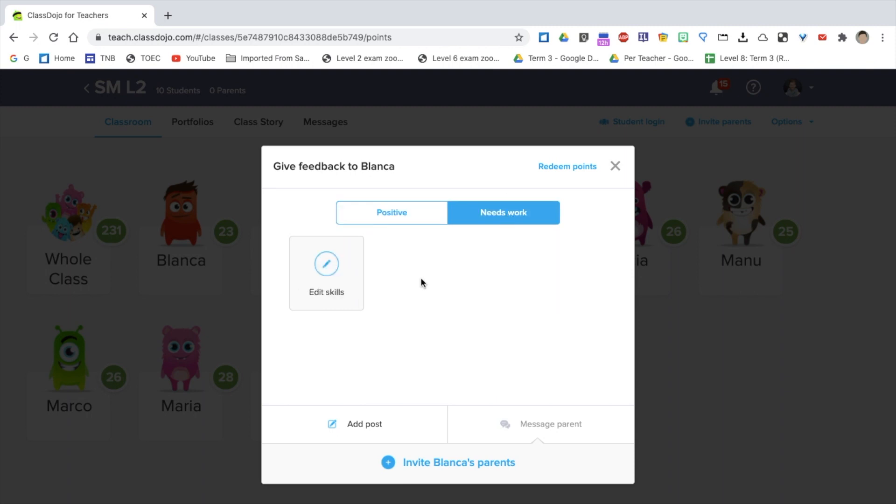
pyautogui.moveTo(408, 226)
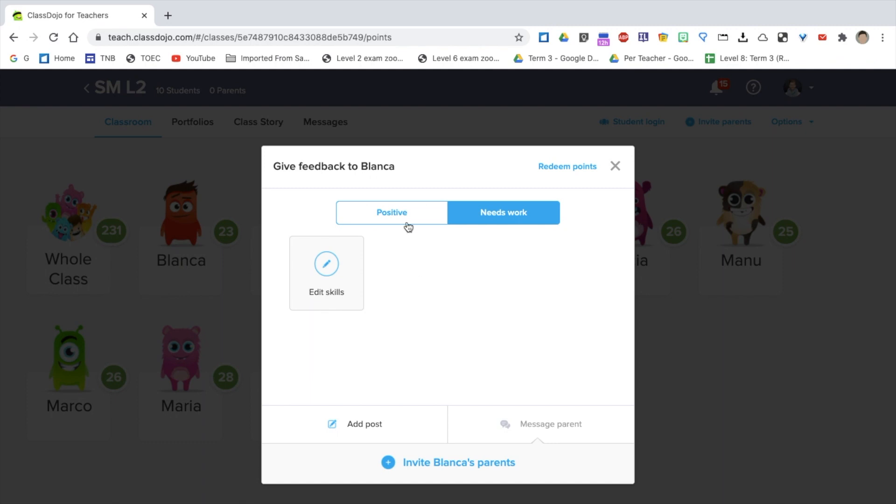
pyautogui.click(391, 213)
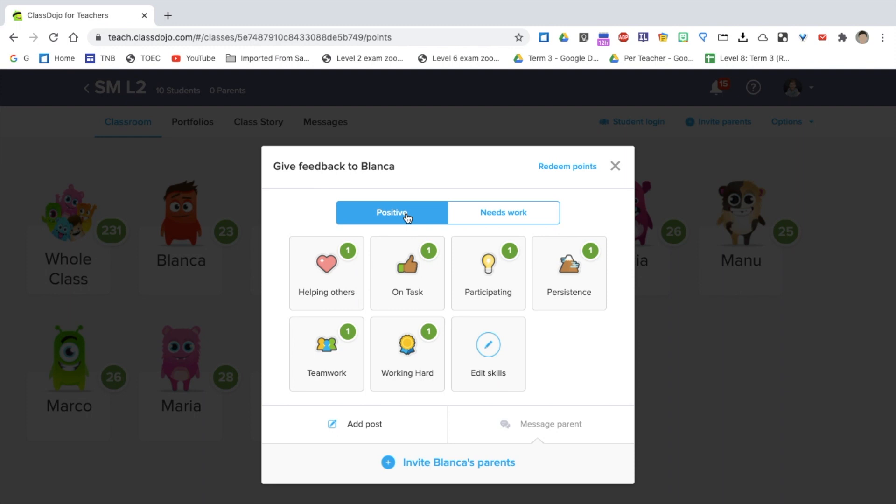
pyautogui.moveTo(615, 160)
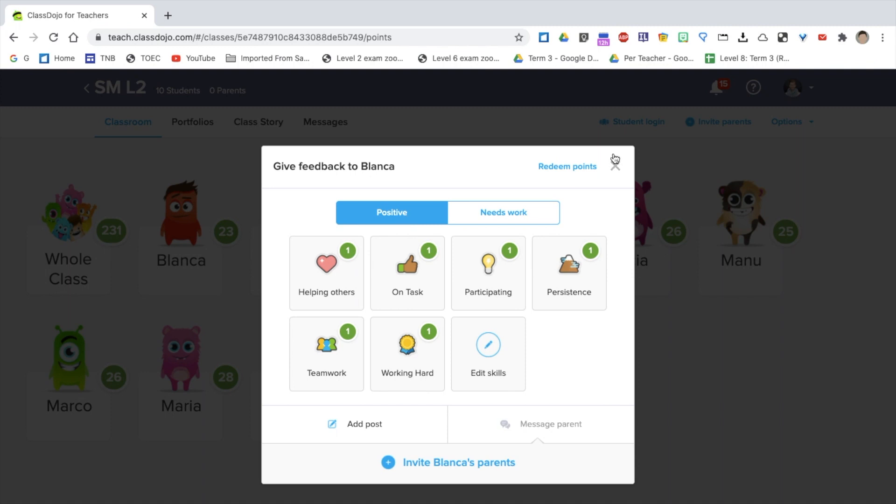
pyautogui.click(615, 161)
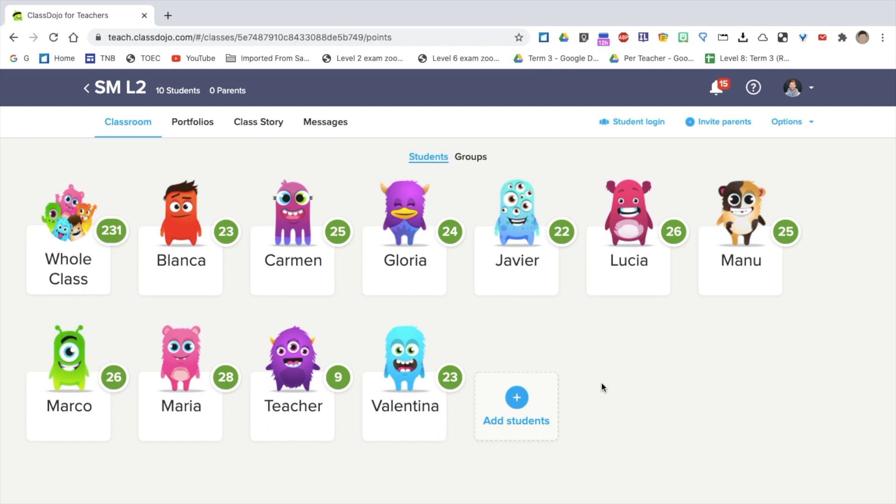
pyautogui.moveTo(708, 362)
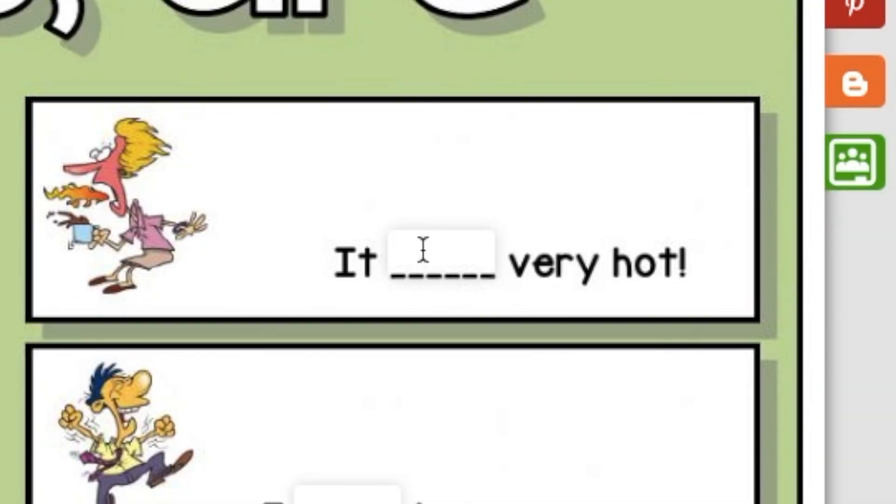
# Step: Enter 'is' in a blank of the Am, is, are worksheet and look over the sheet
pyautogui.write('is')
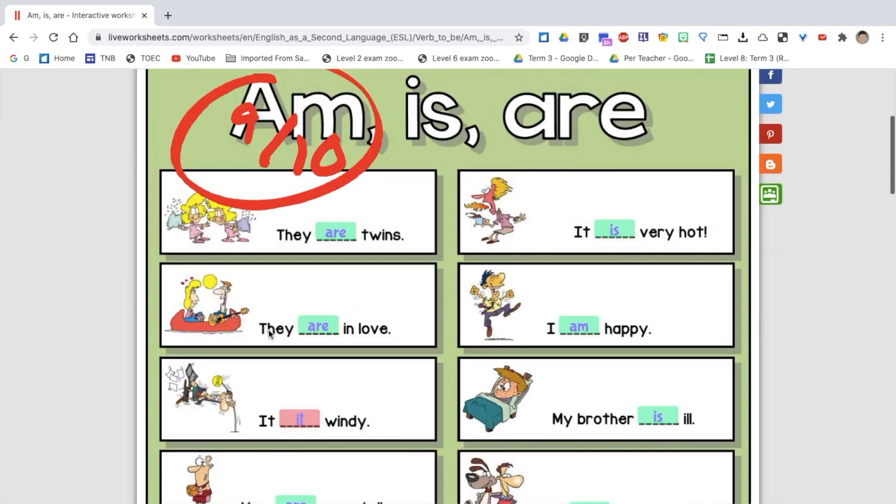
pyautogui.scroll(-3)
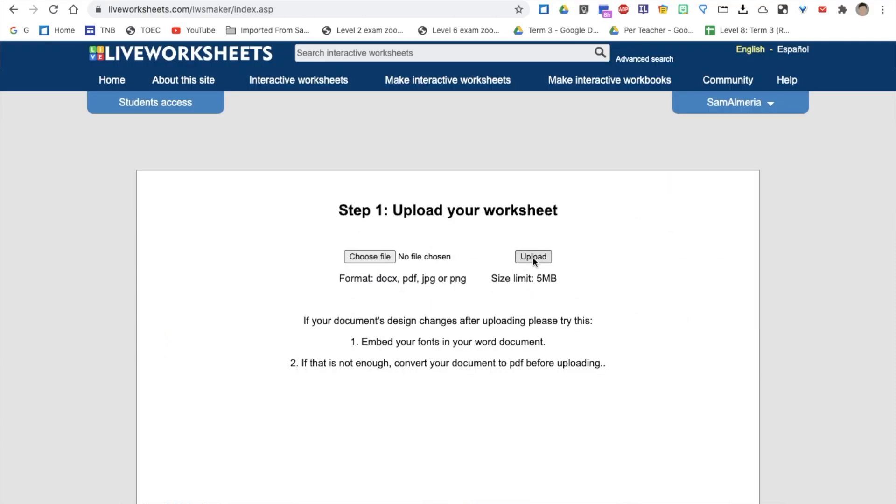
# Step: Upload the reading worksheet so it opens in the maker with answer boxes over its gaps
pyautogui.click(533, 256)
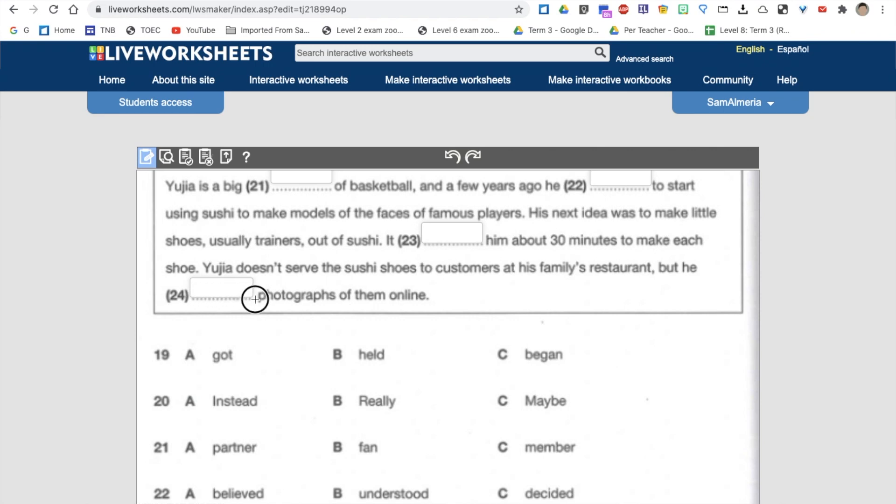
pyautogui.moveTo(255, 311)
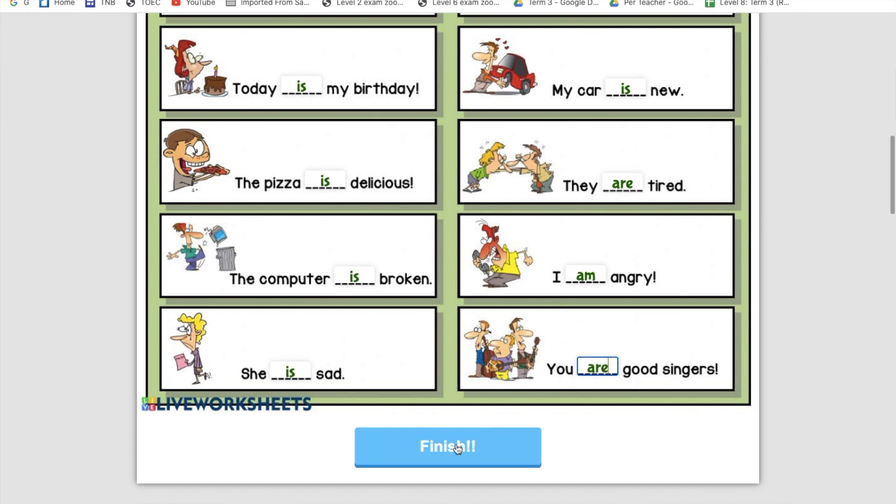
# Step: Finish the Am, is, are worksheet and have its answers checked and marked
pyautogui.click(447, 447)
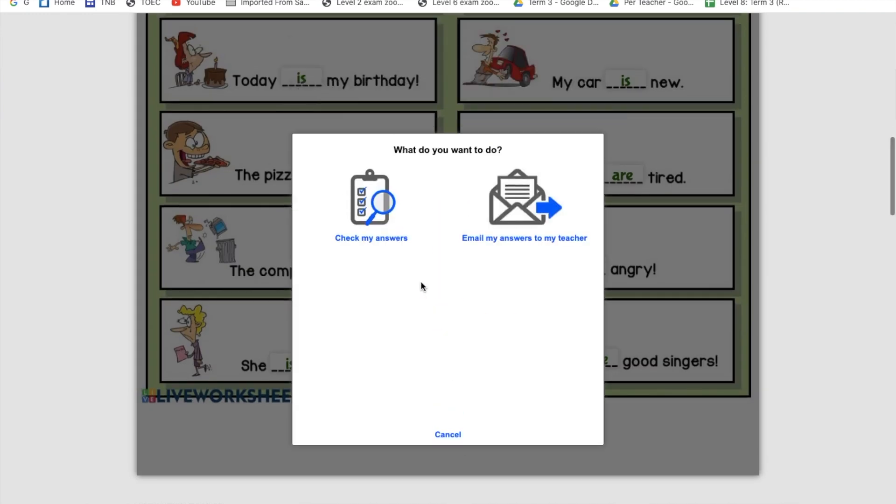
pyautogui.click(370, 205)
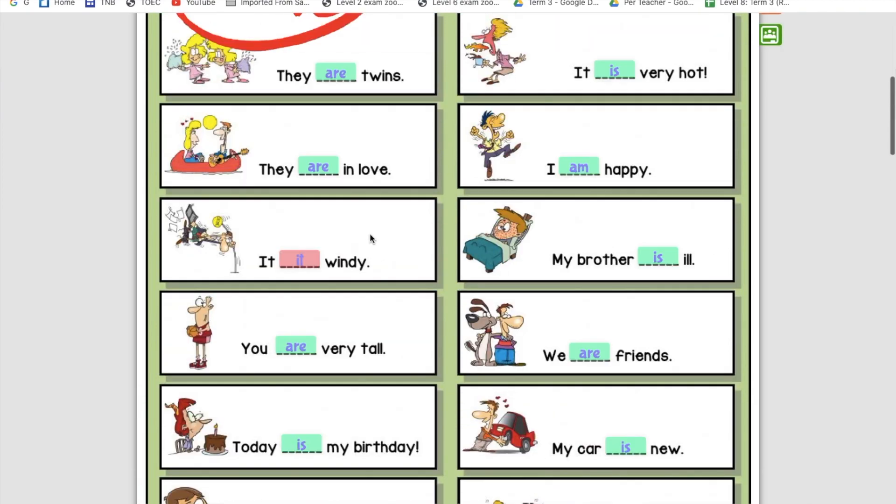
pyautogui.scroll(3)
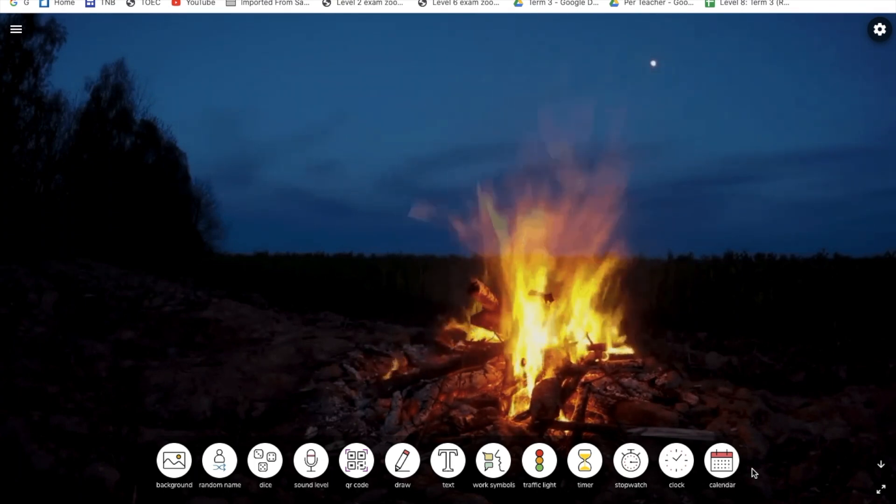
pyautogui.moveTo(575, 240)
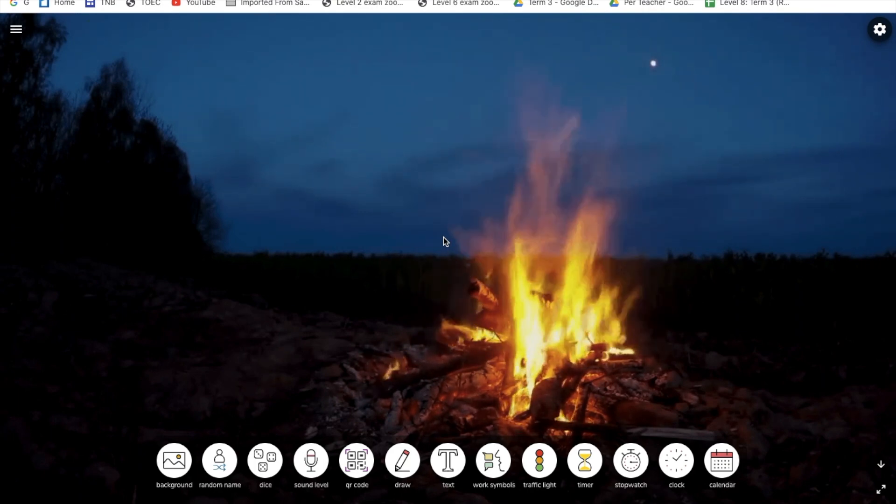
pyautogui.moveTo(333, 106)
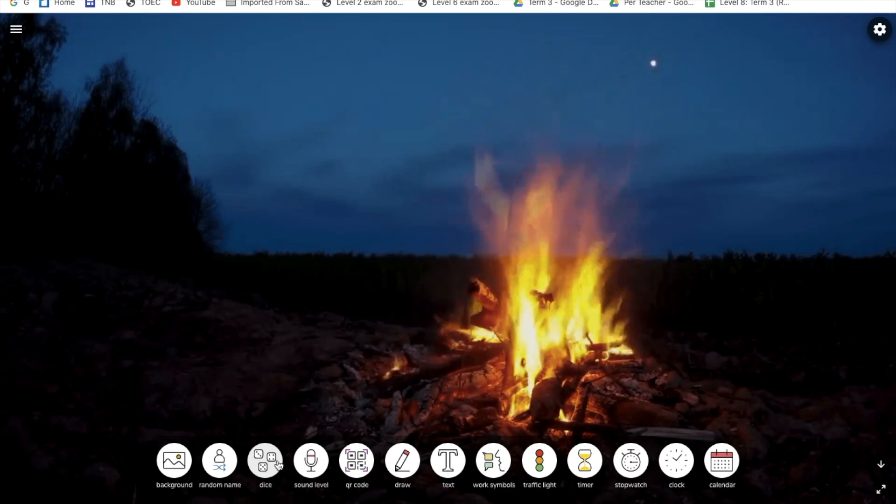
# Step: Add dice, a drawing board, a silence symbol and a traffic light set to green
pyautogui.click(264, 459)
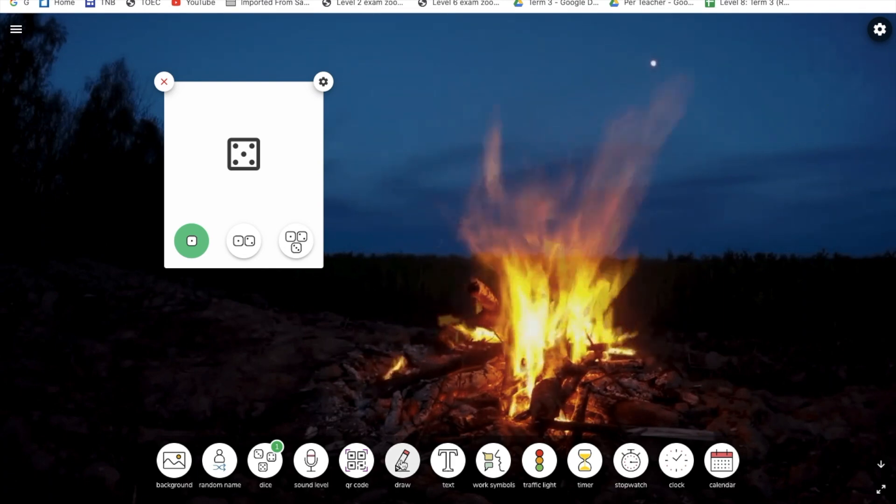
pyautogui.click(492, 460)
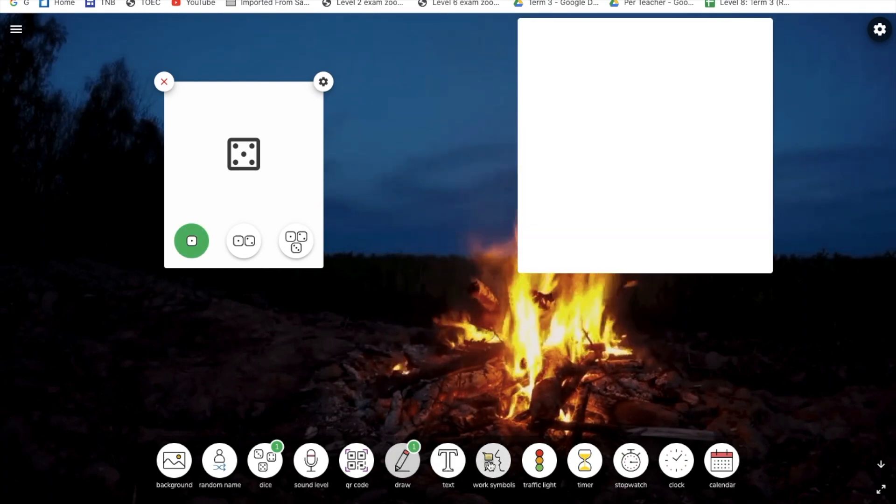
pyautogui.click(493, 459)
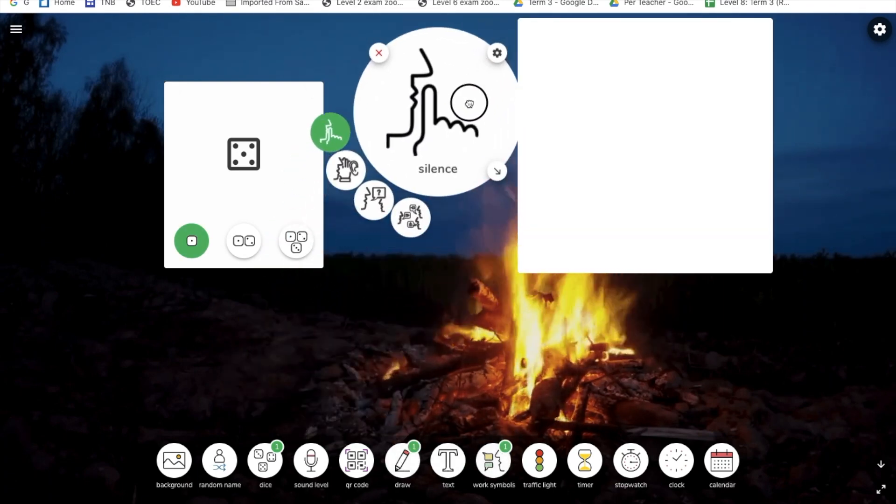
pyautogui.click(538, 459)
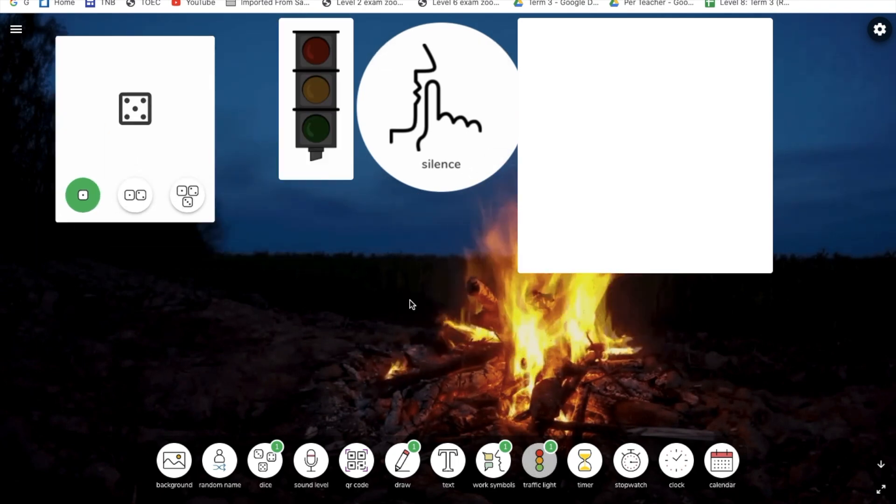
pyautogui.click(316, 97)
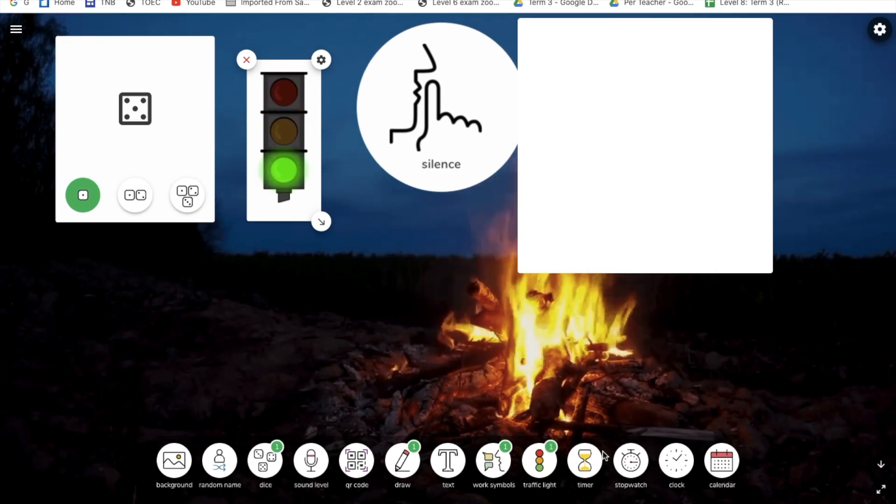
# Step: Add a 10:00 countdown timer, a stopwatch and an August 2020 calendar to the board
pyautogui.click(583, 460)
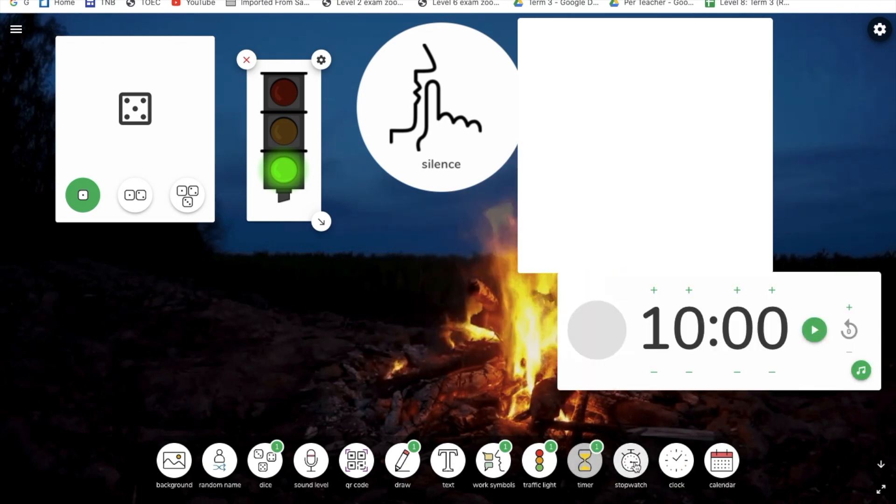
pyautogui.click(630, 463)
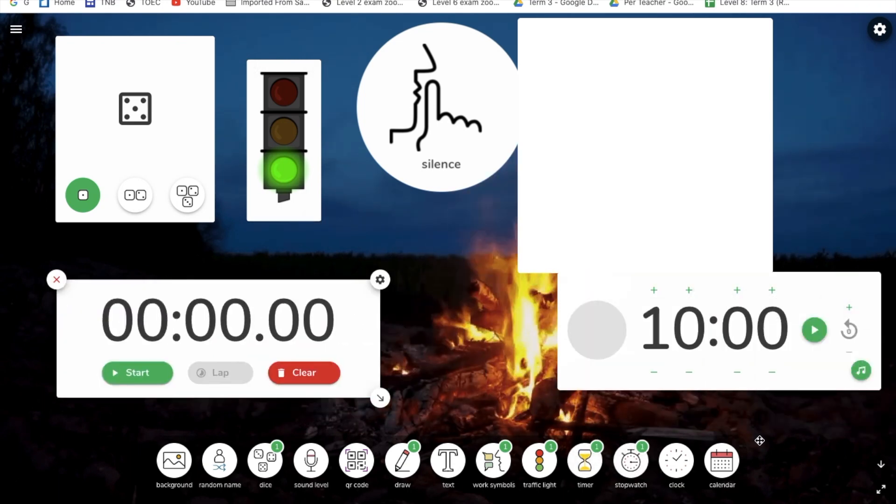
pyautogui.click(721, 463)
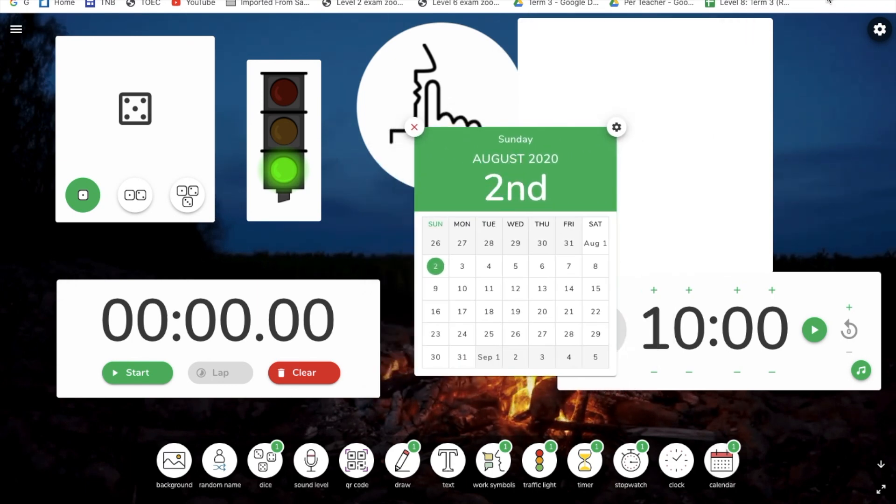
pyautogui.moveTo(203, 139)
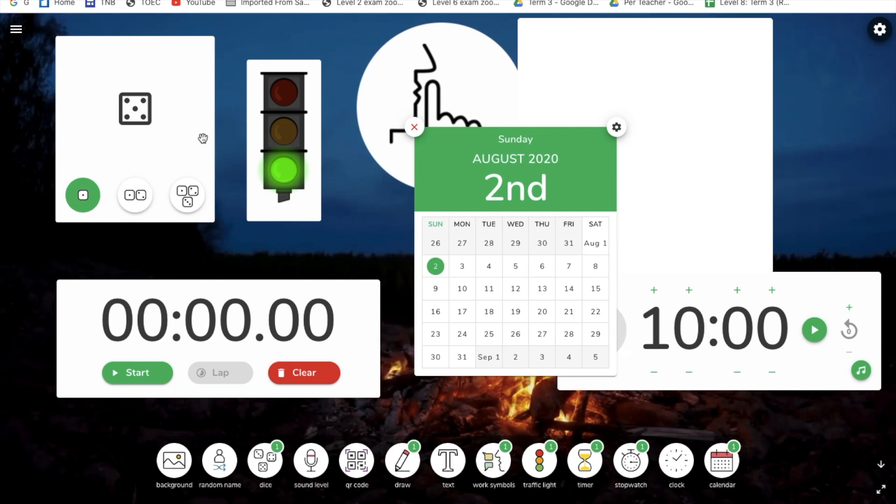
pyautogui.moveTo(513, 144)
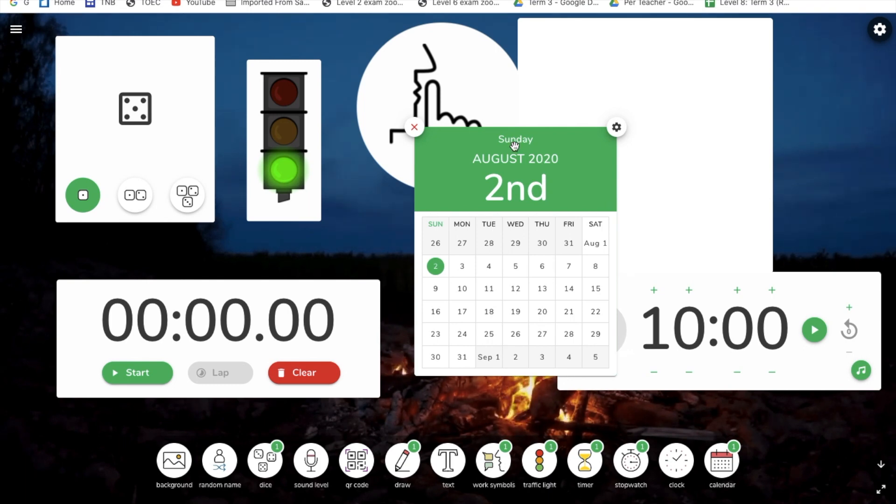
pyautogui.moveTo(507, 159)
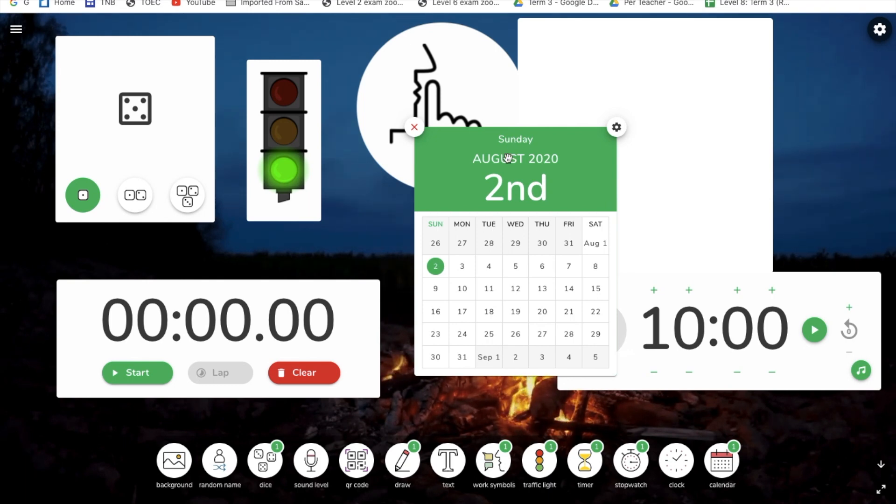
pyautogui.click(218, 459)
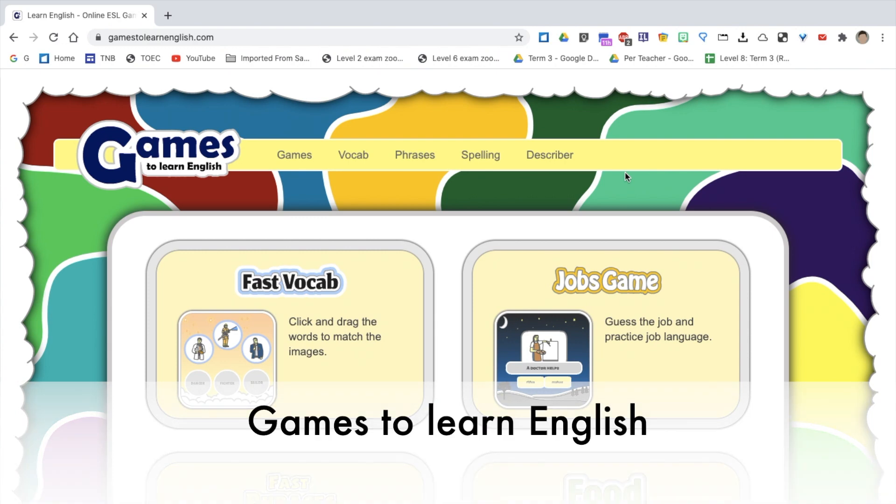
pyautogui.moveTo(475, 210)
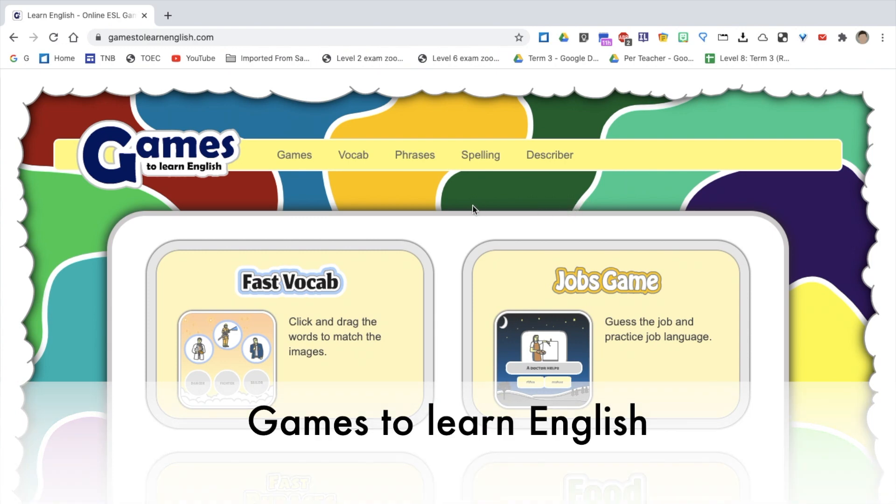
pyautogui.moveTo(447, 241)
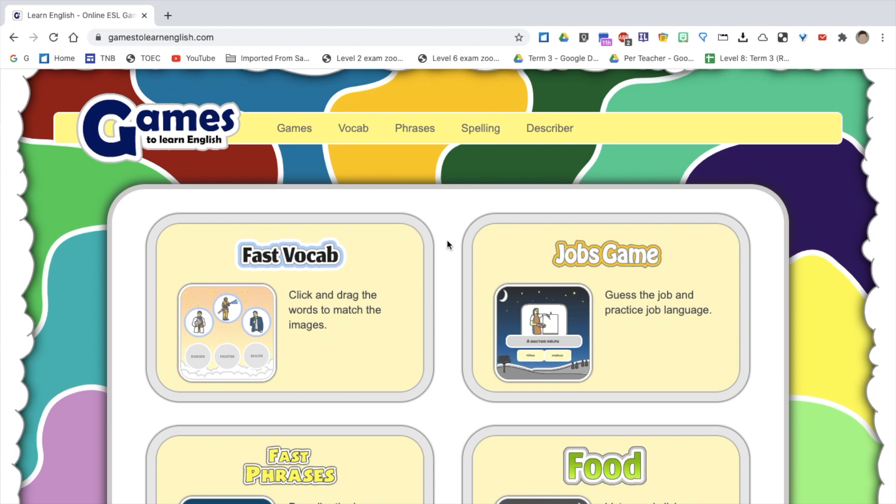
pyautogui.moveTo(446, 278)
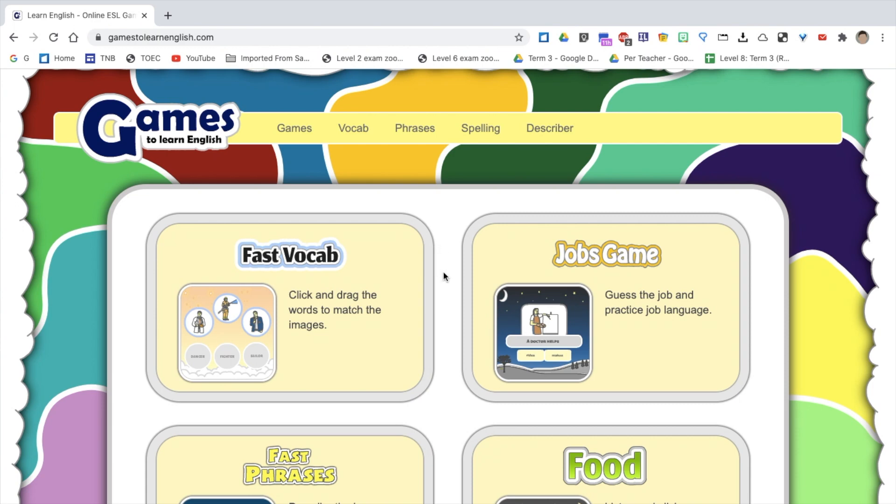
# Step: Browse the Games to Learn English homepage tiles such as Fast Vocab and Jobs Game
pyautogui.scroll(-3)
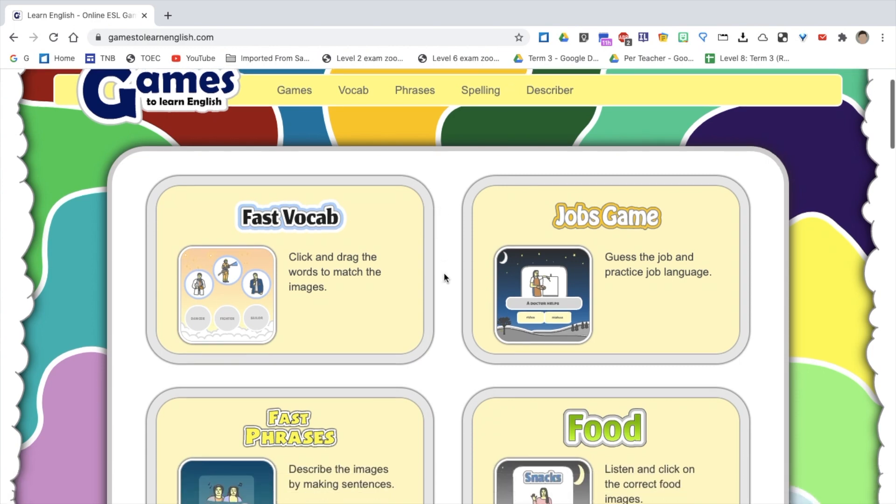
pyautogui.scroll(3)
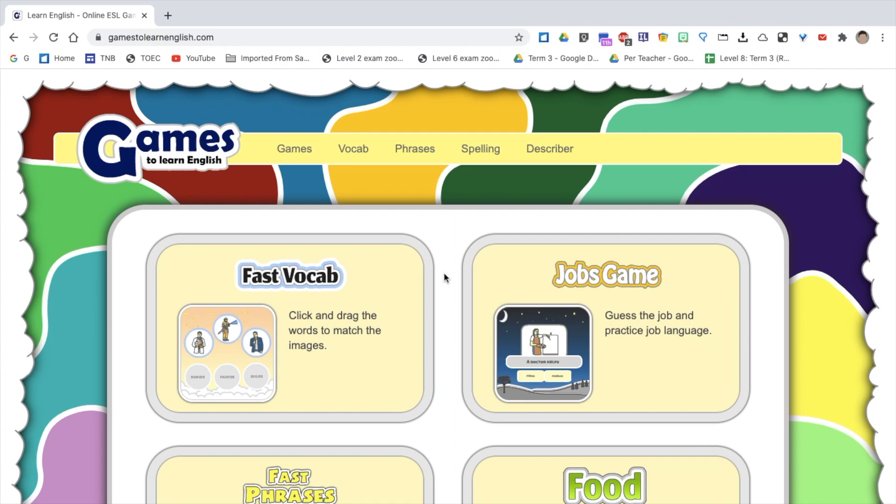
pyautogui.scroll(-3)
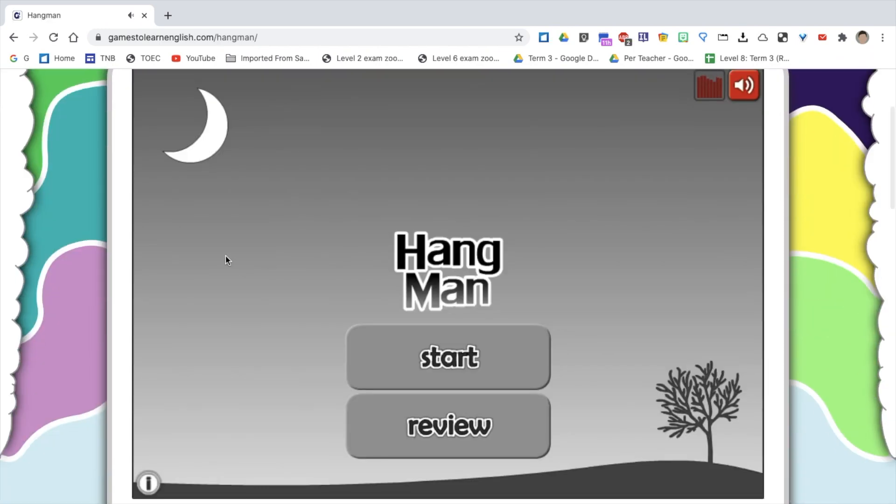
# Step: Reach the Hangman game's start screen with its start and review buttons
pyautogui.scroll(3)
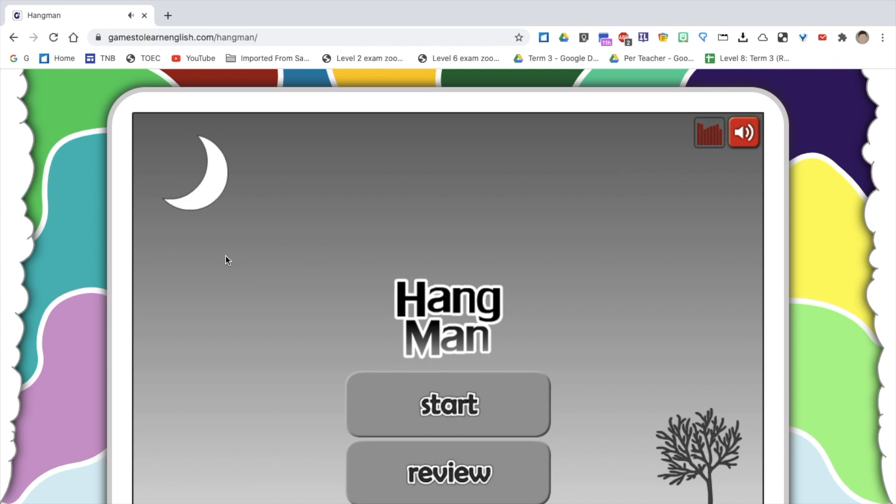
pyautogui.click(448, 404)
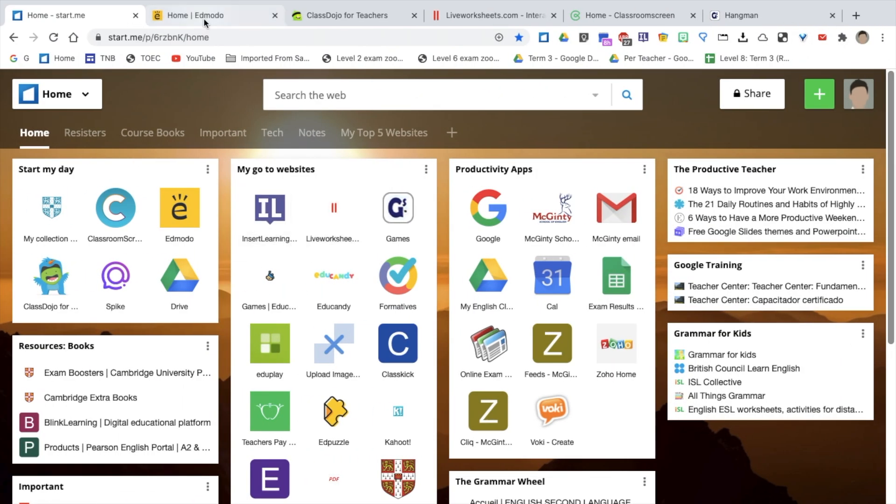
# Step: Revisit the Edmodo feed, ClassDojo class points and Liveworksheets contributions in turn
pyautogui.click(205, 16)
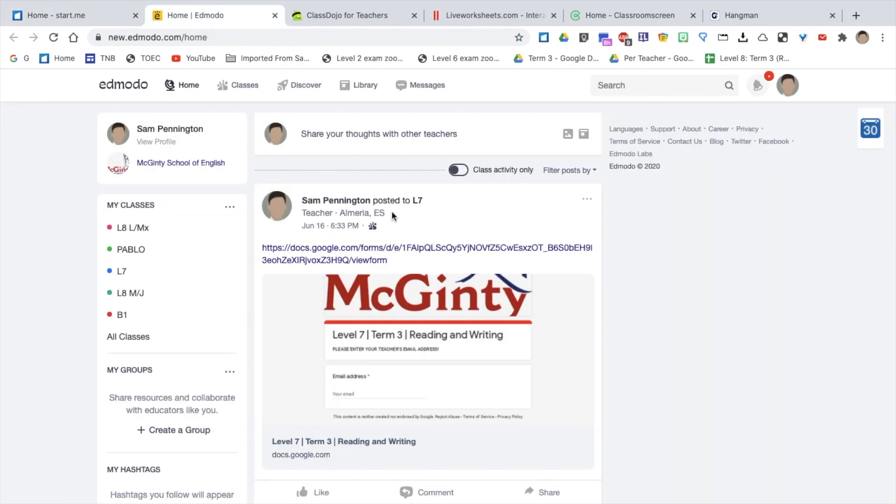
pyautogui.click(343, 16)
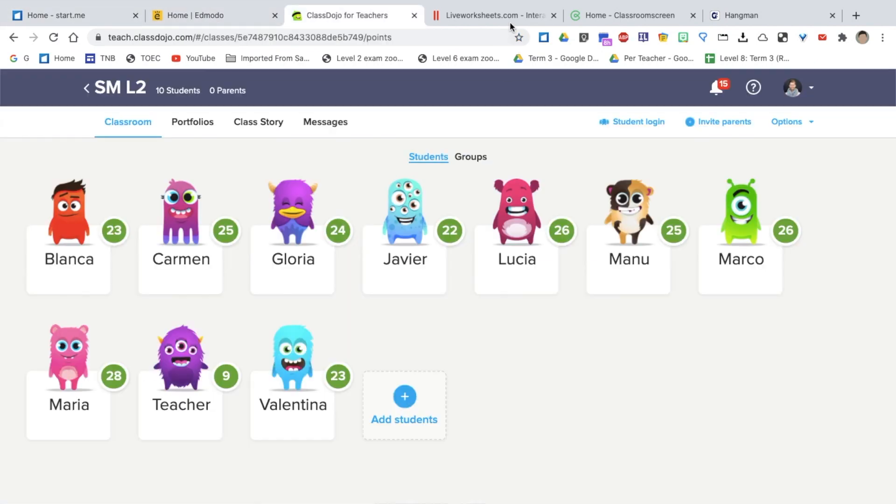
pyautogui.click(492, 15)
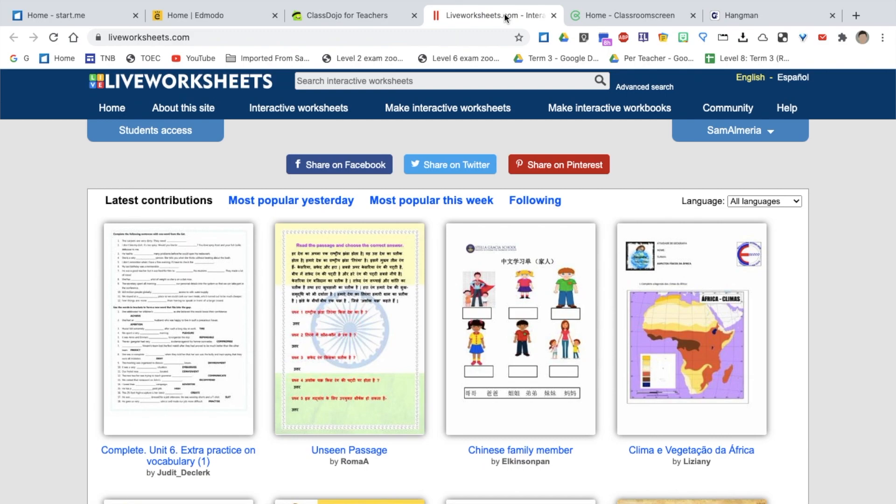
pyautogui.scroll(-3)
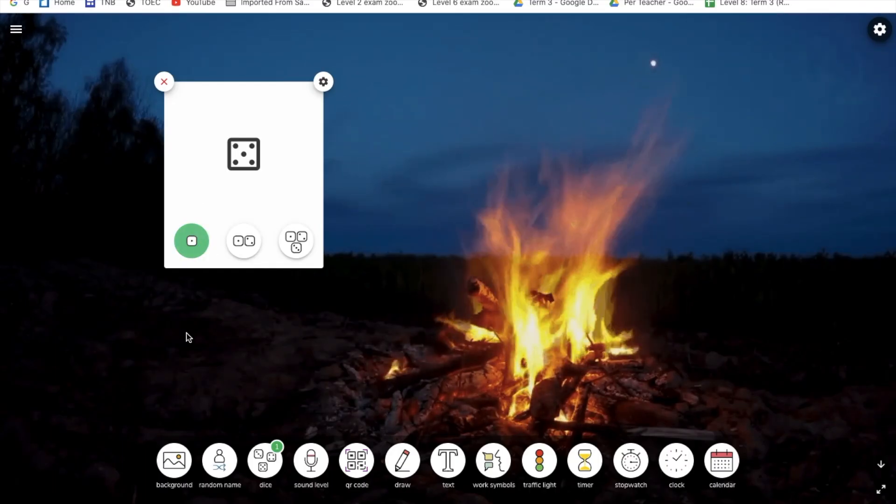
# Step: On Classroomscreen, add a drawing board and the silence work symbol
pyautogui.click(402, 459)
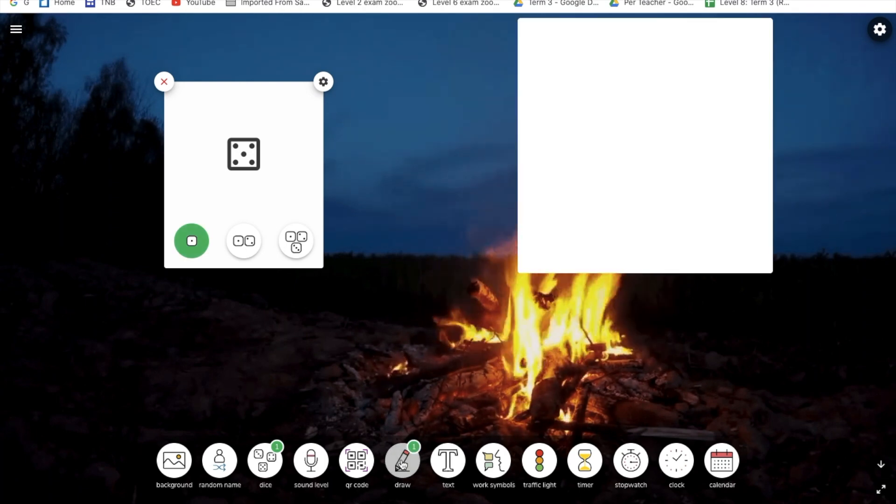
pyautogui.click(493, 459)
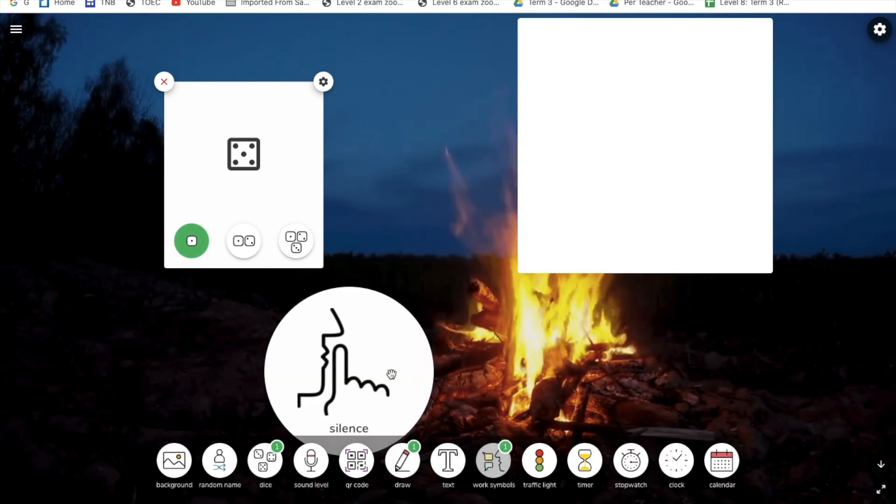